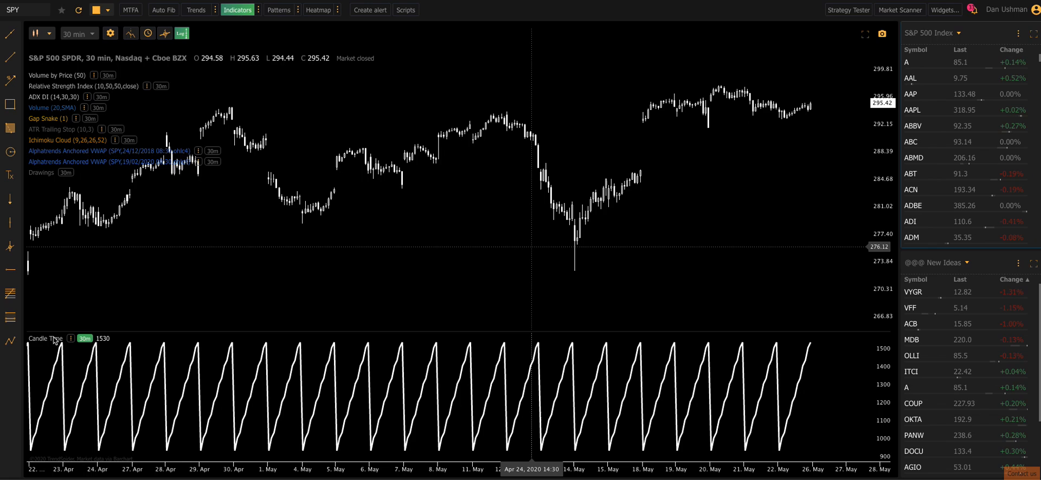
mouse_move(95, 263)
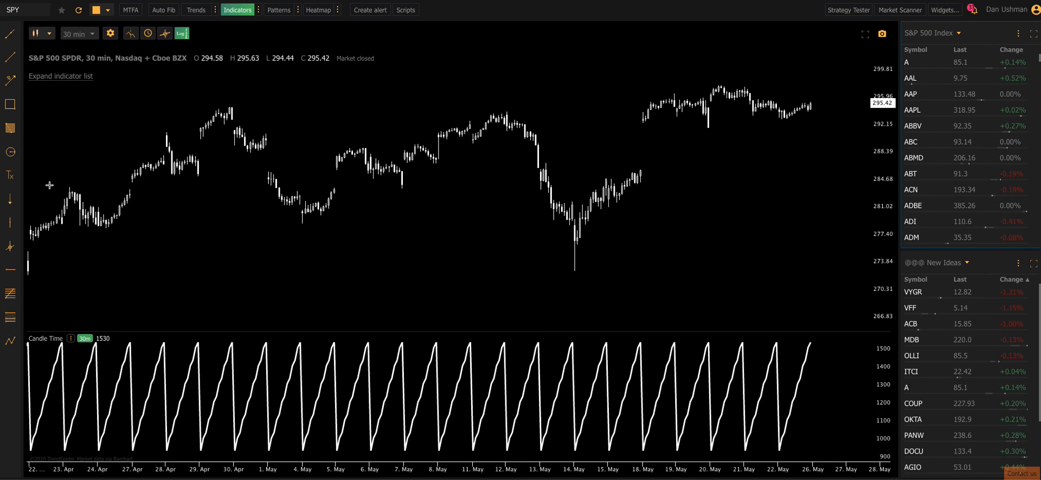
mouse_move(251, 361)
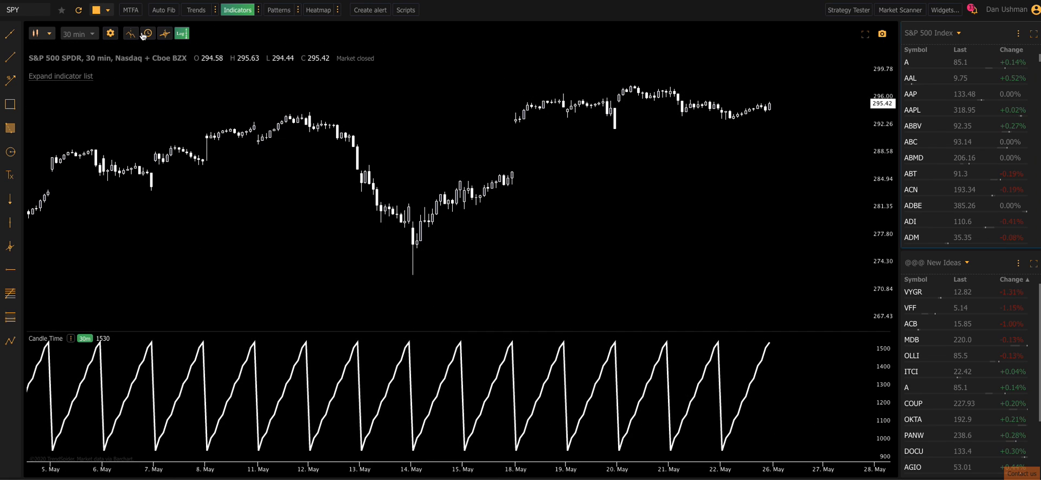
Show vertical session-break lines between trading days on the SPY chart
click(131, 34)
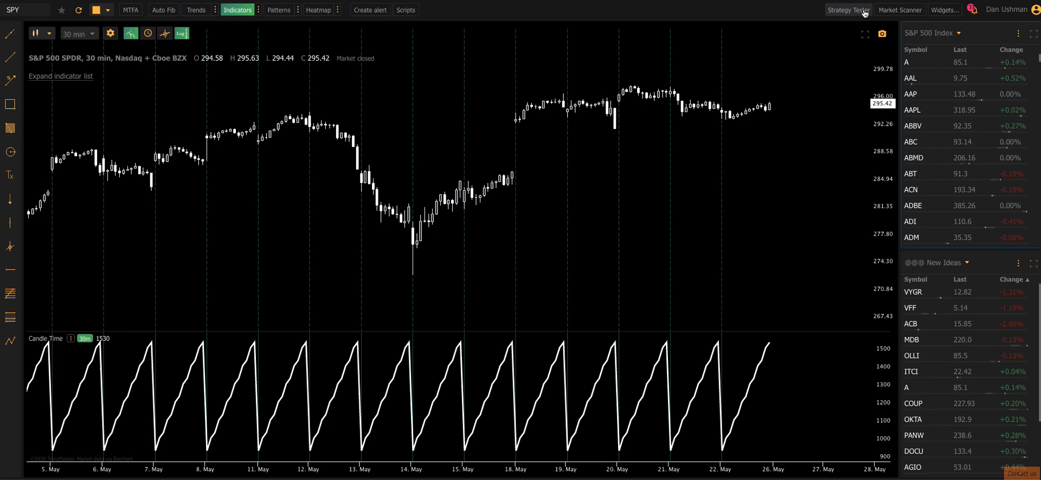
In the Strategy Tester, load the _ON_OPEN template as entry condition: Candle Time less than 1000
click(848, 10)
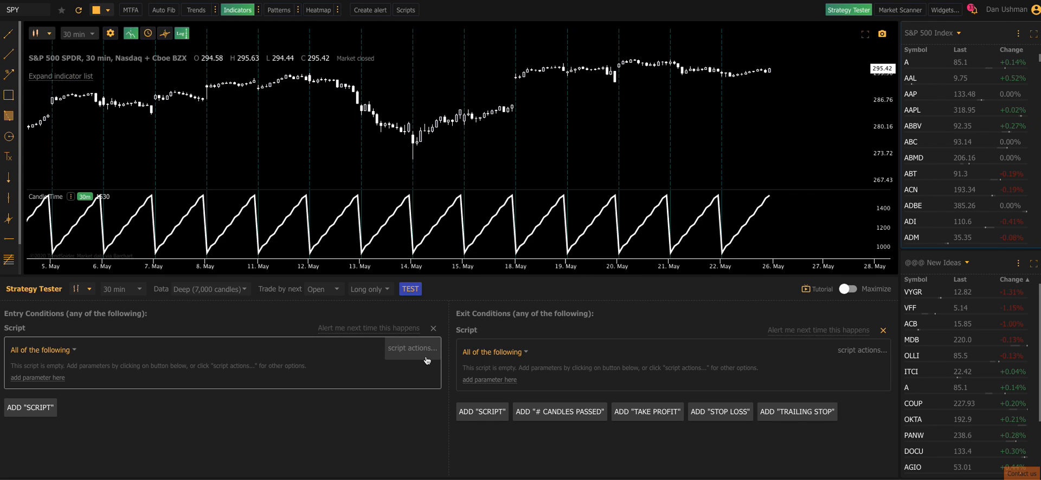
click(412, 348)
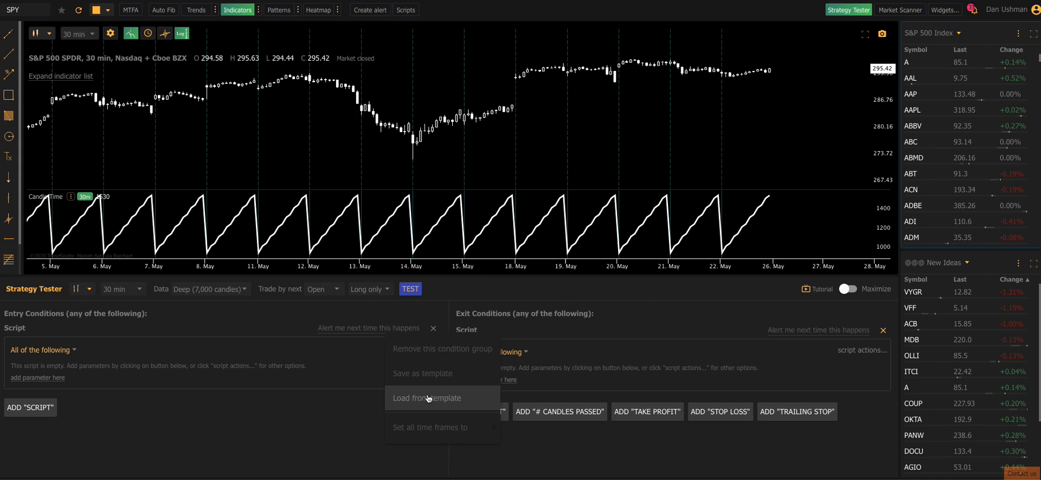
click(429, 398)
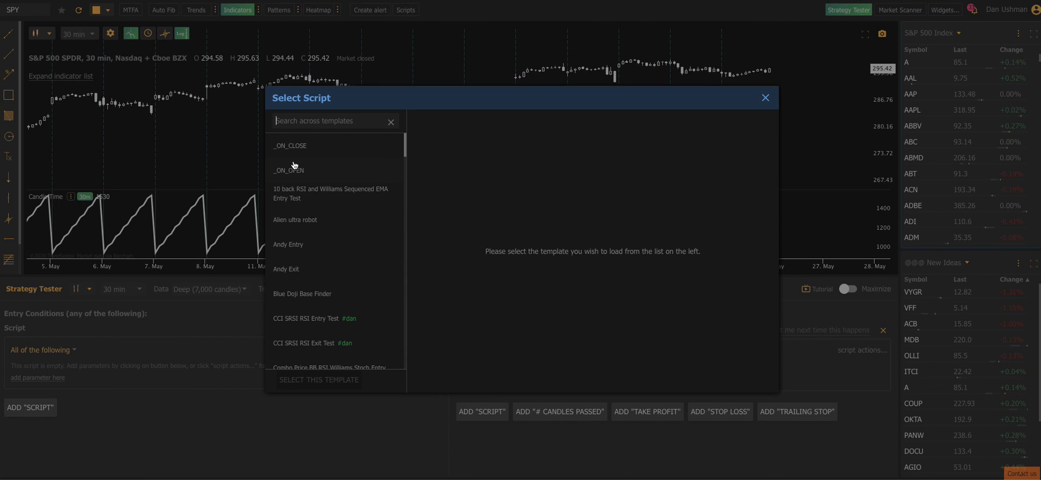
click(288, 170)
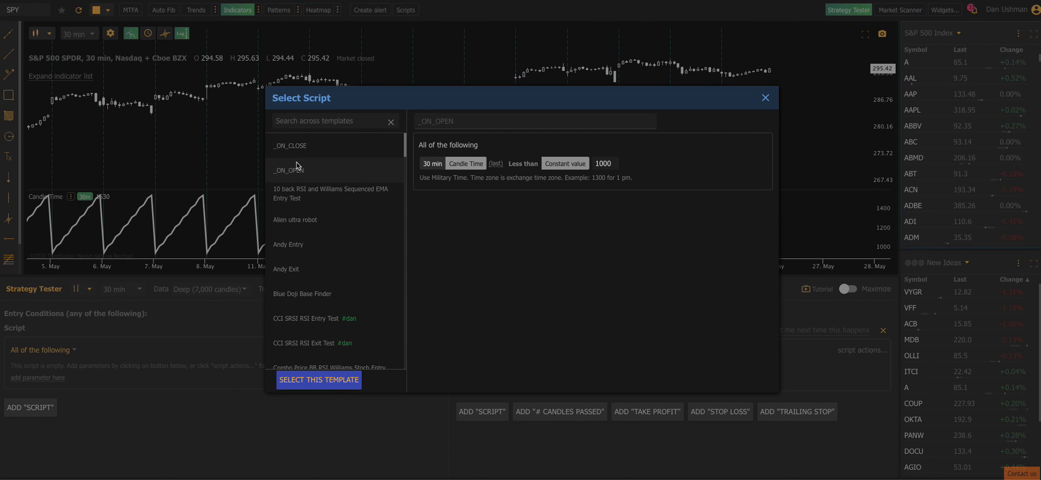
click(318, 381)
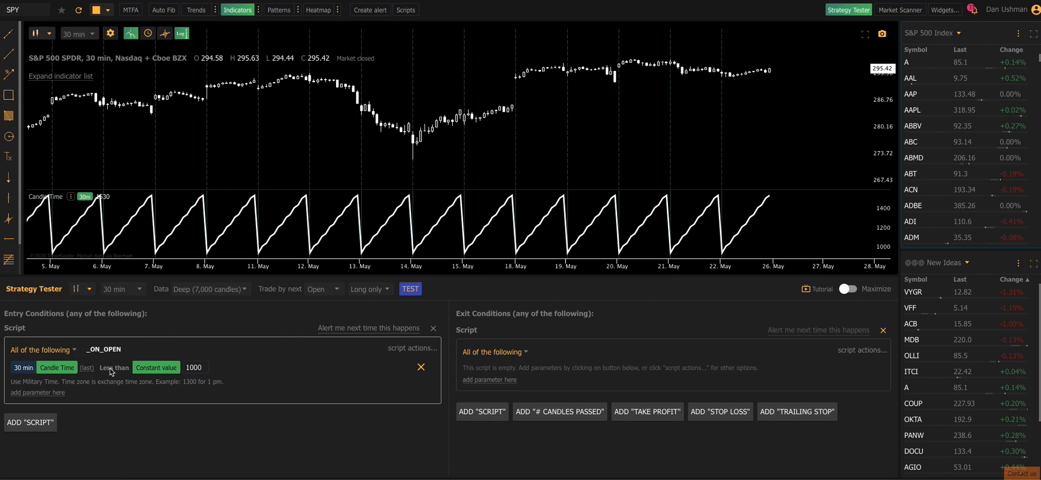
mouse_move(278, 231)
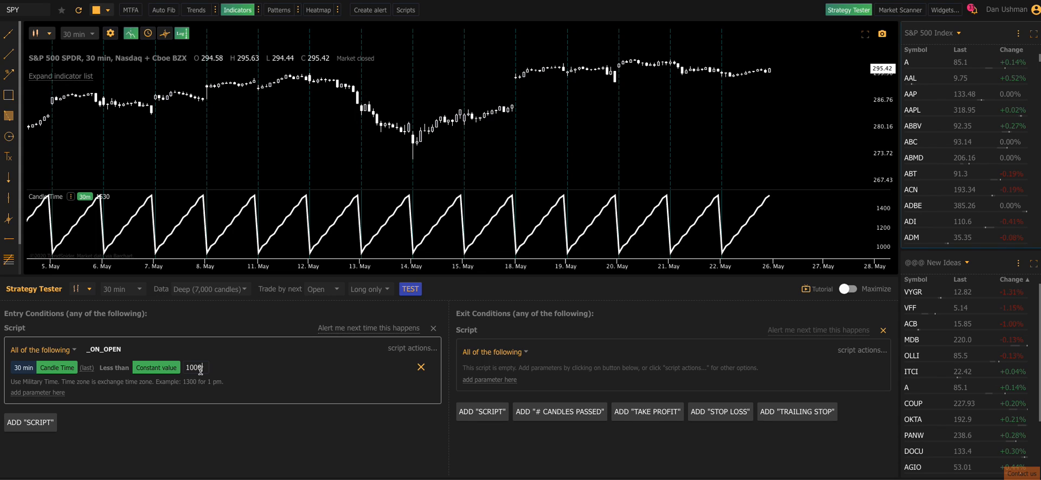
click(862, 349)
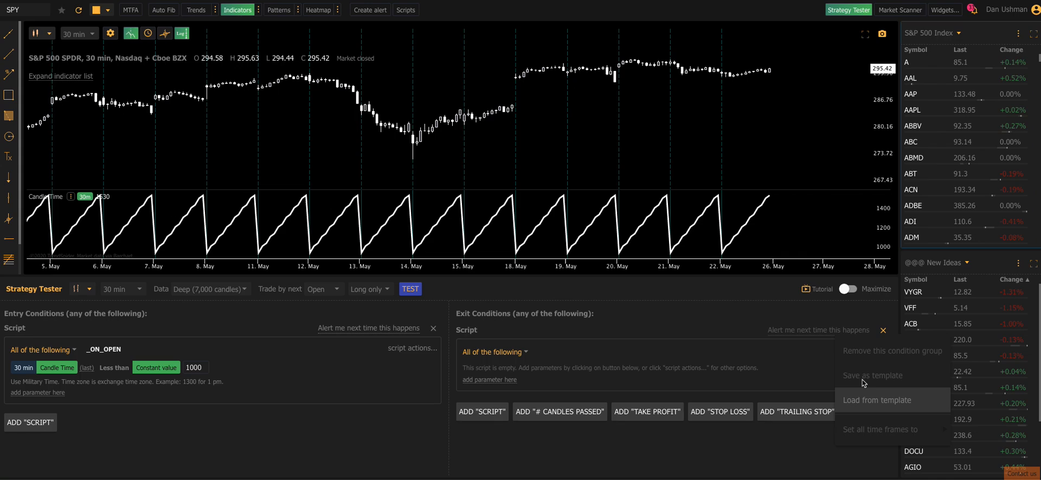
Load the _ON_CLOSE template as exit condition and set its Candle Time threshold to 1300
click(876, 400)
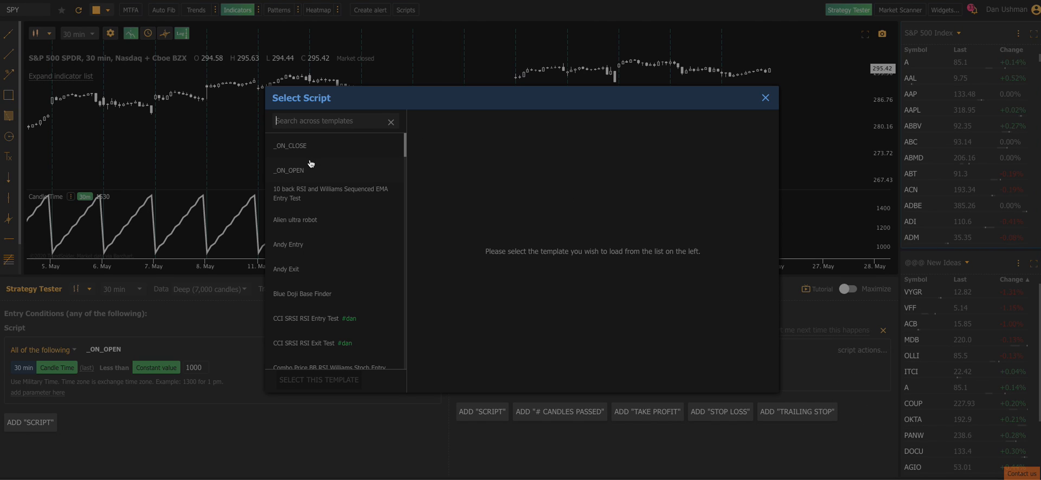
click(289, 145)
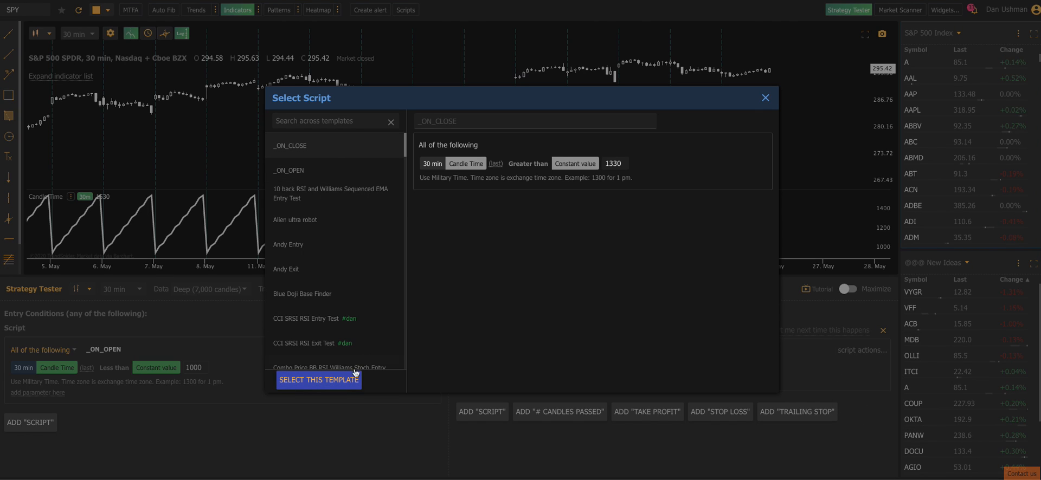
click(318, 379)
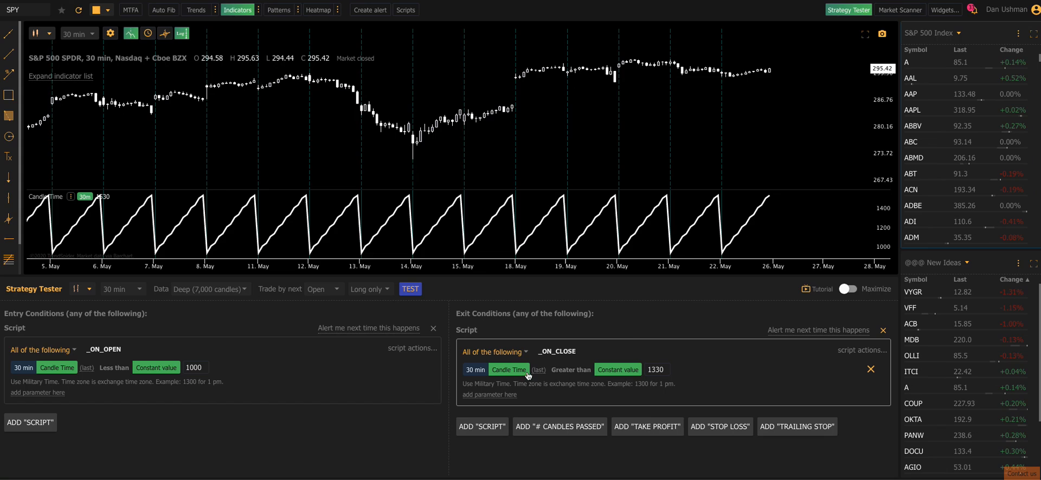
mouse_move(687, 339)
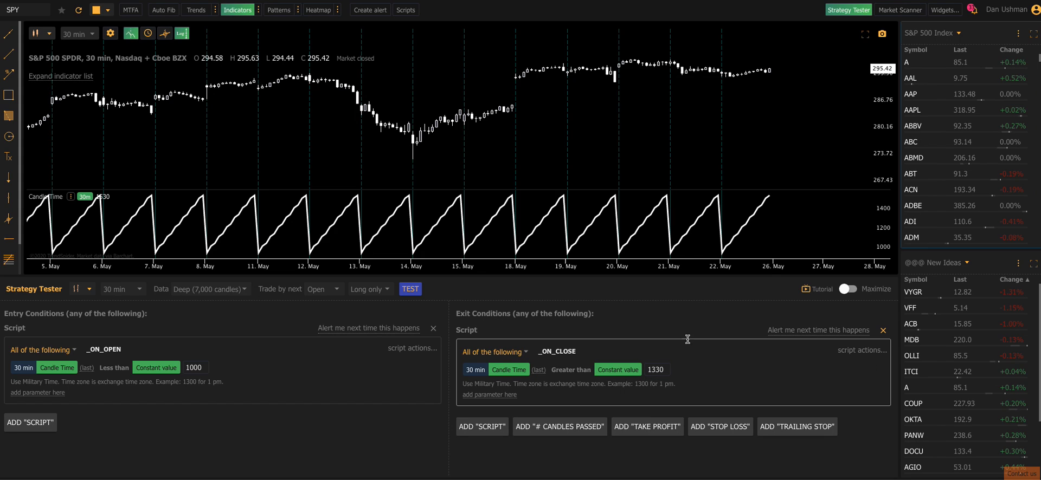
mouse_move(769, 231)
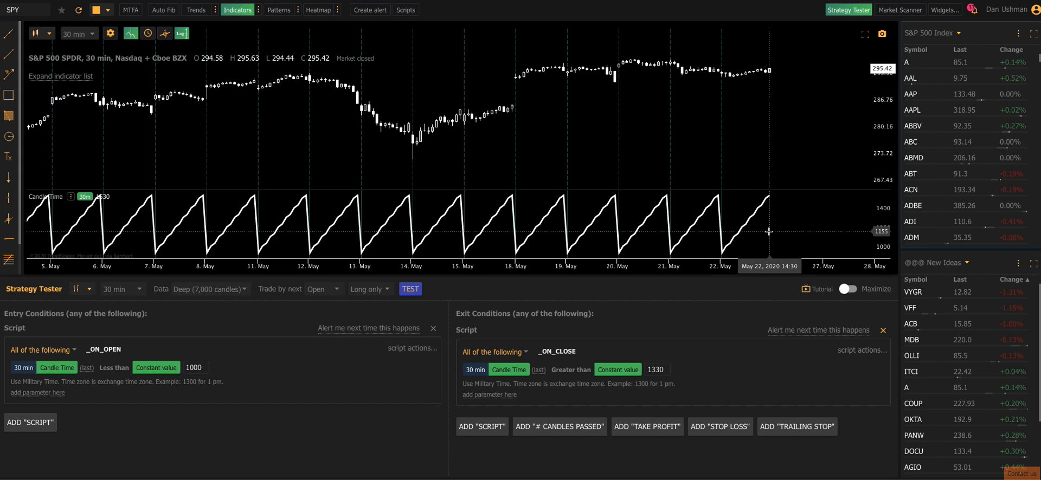
mouse_move(753, 238)
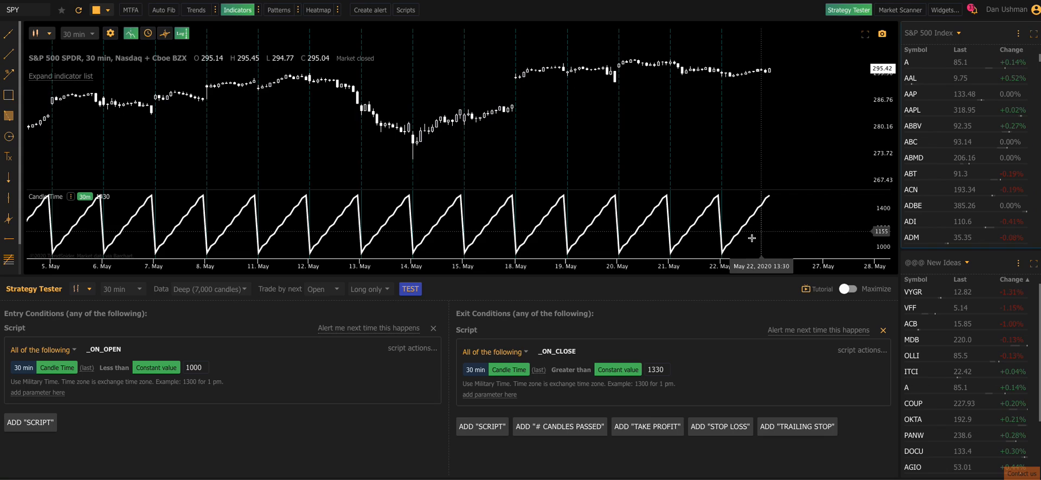
click(657, 370)
text(1300)
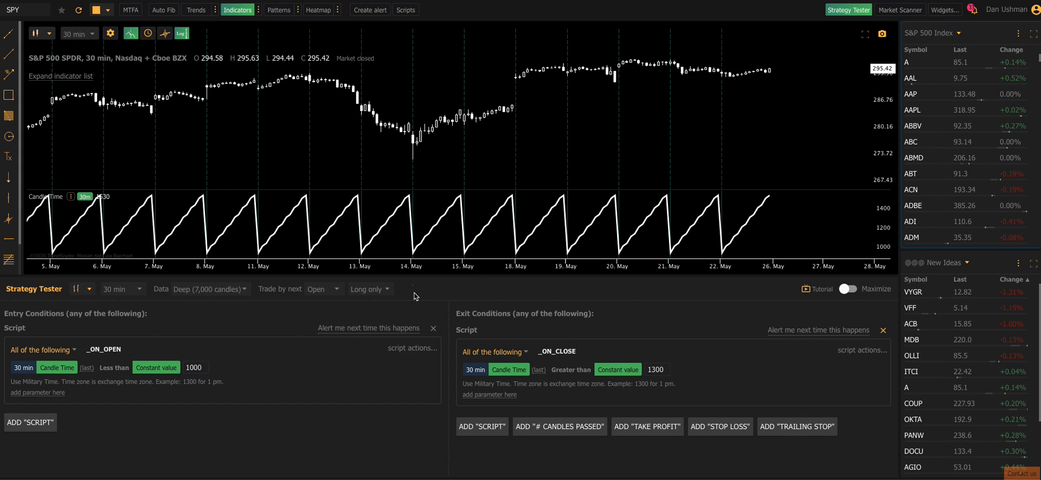
Backtest the SPY open-entry, close-exit strategy and plot its trades on the chart
click(410, 288)
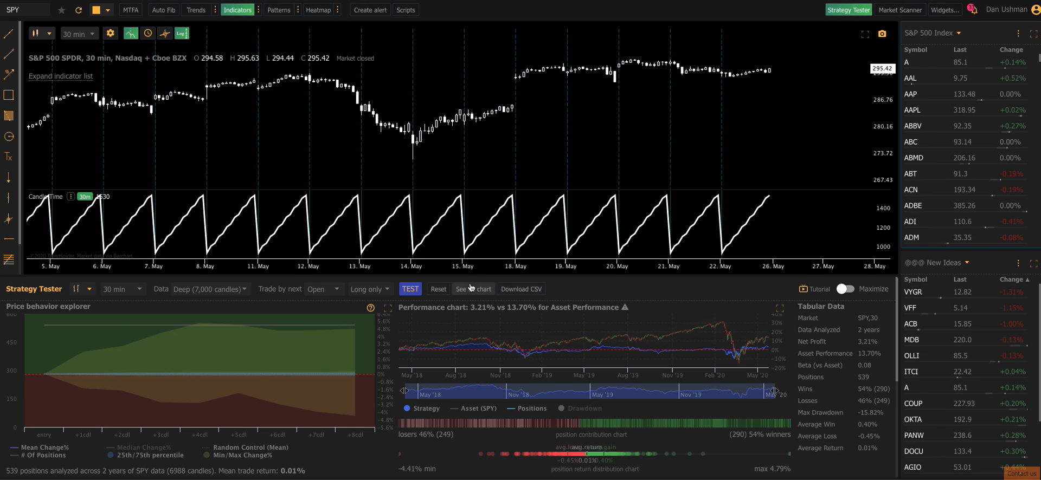
mouse_move(480, 316)
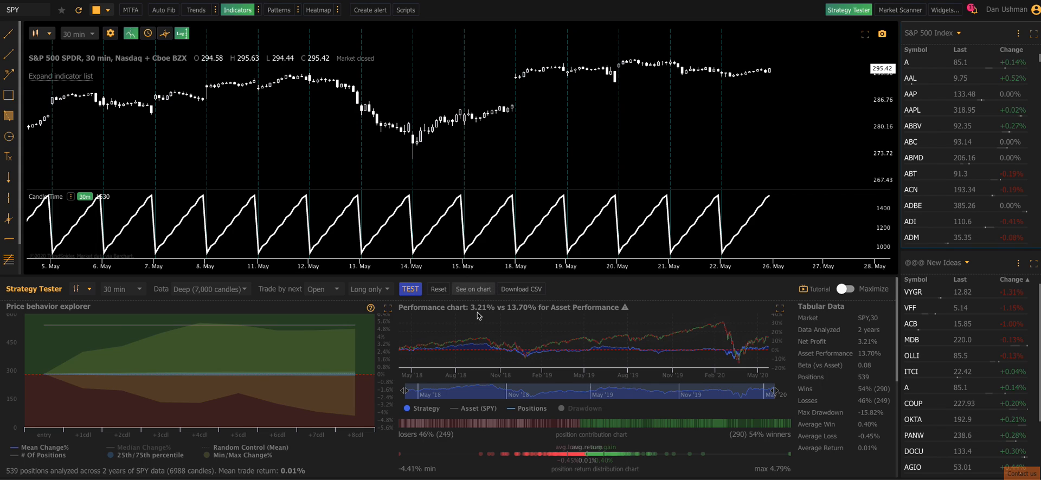
click(473, 288)
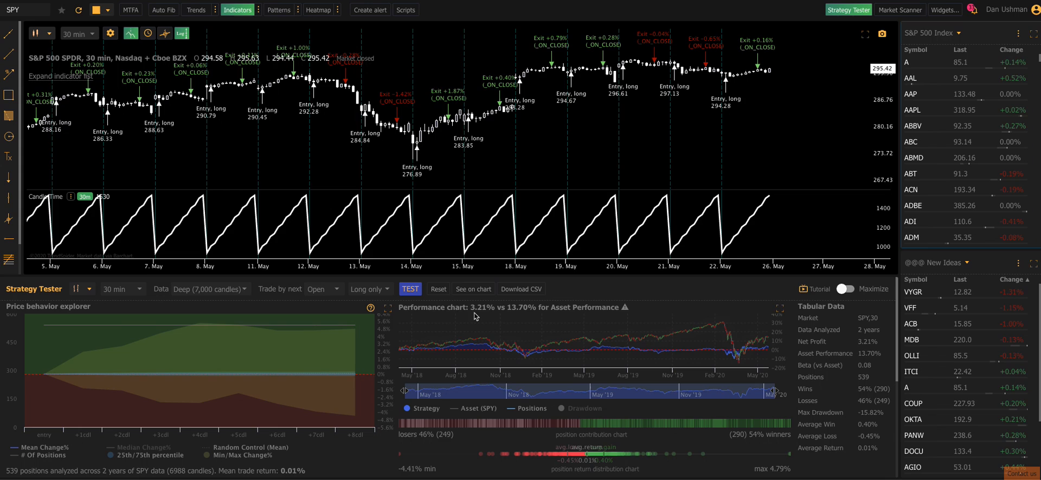
scroll(down, 3)
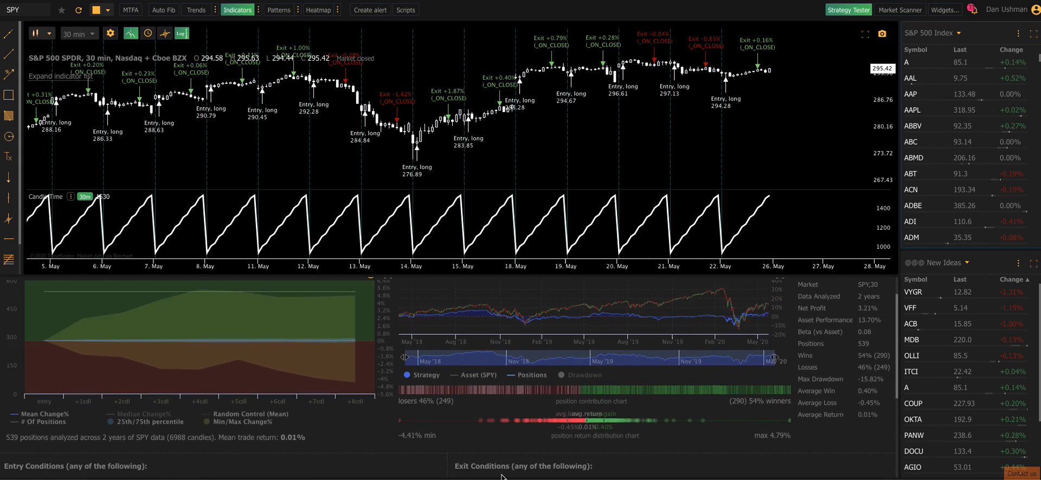
scroll(down, 3)
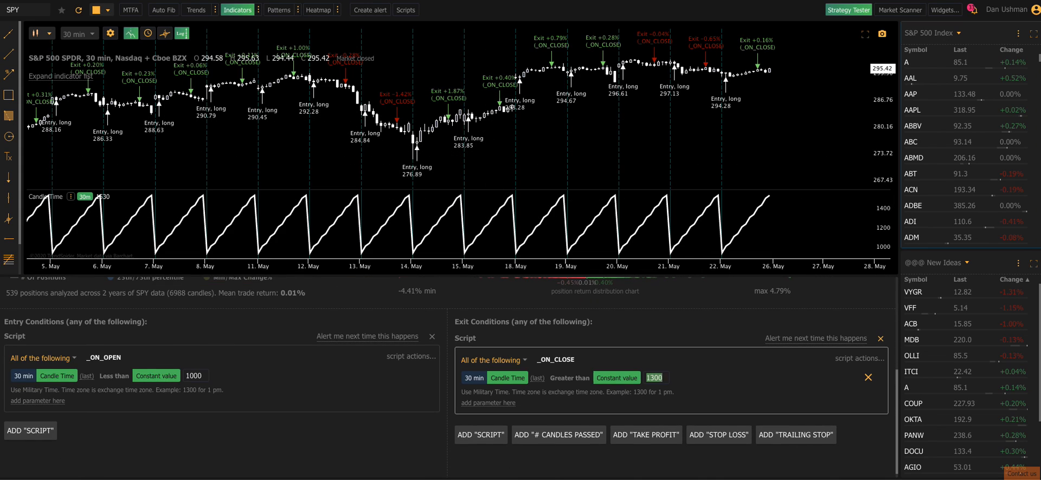
Adjust the exit time, rerun the backtest and replot the updated trades
click(410, 289)
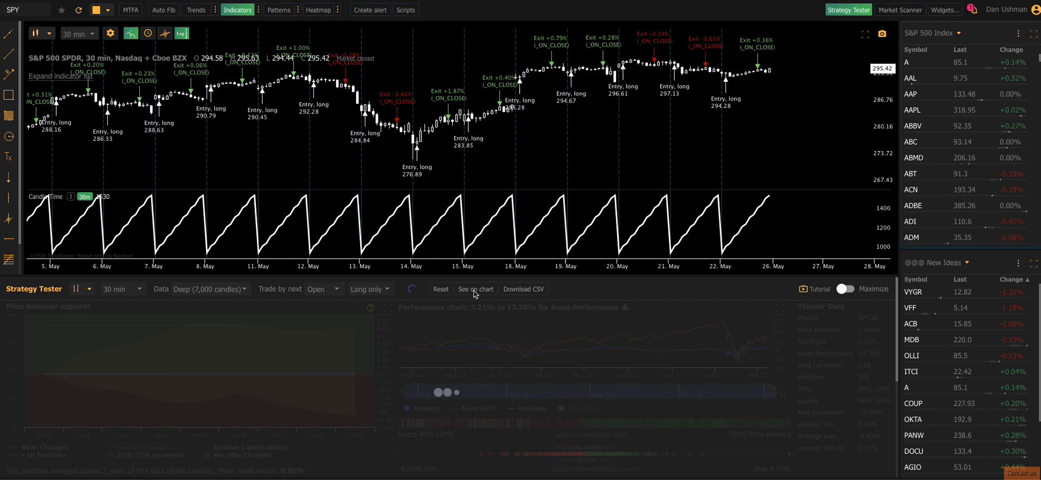
click(410, 288)
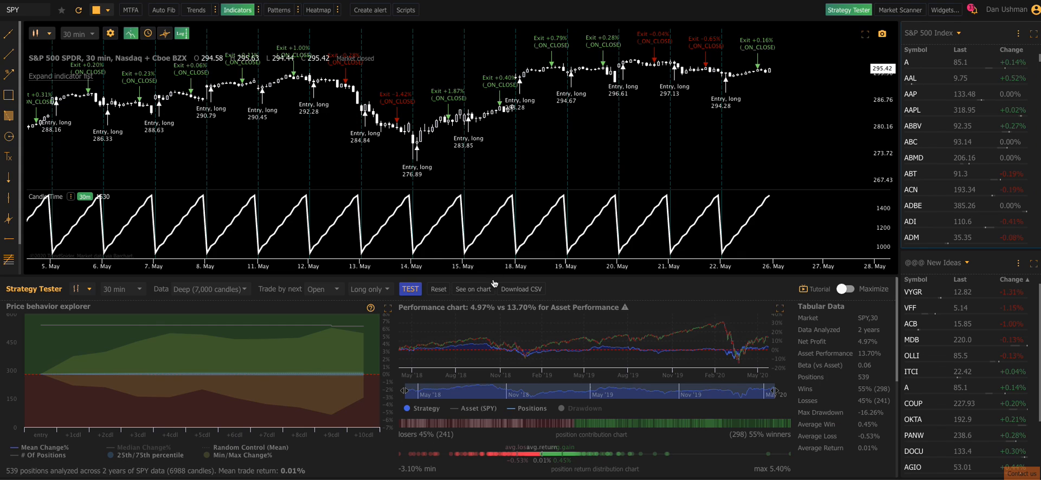
click(473, 288)
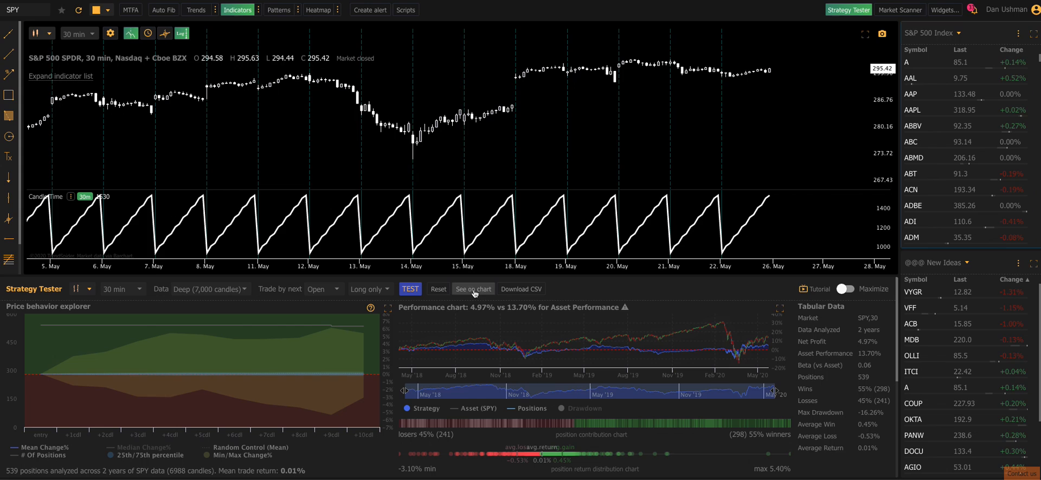
click(473, 288)
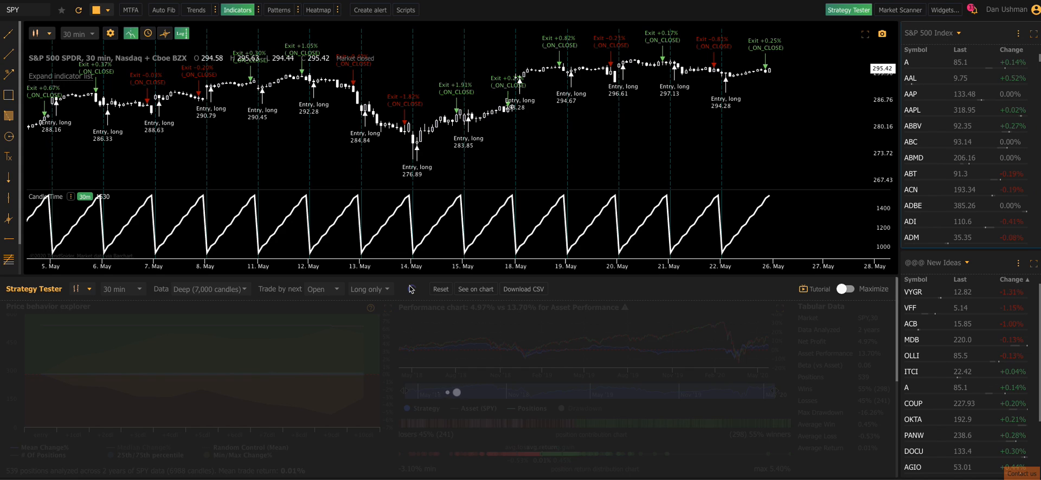
Rerun the SPY backtest, showing 3.73% net profit versus 13.70% asset performance
click(410, 289)
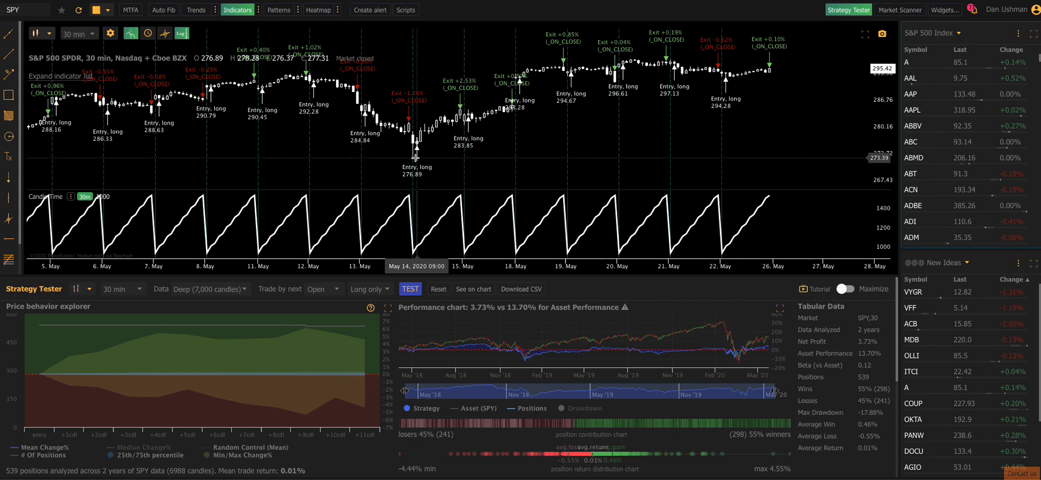
mouse_move(468, 107)
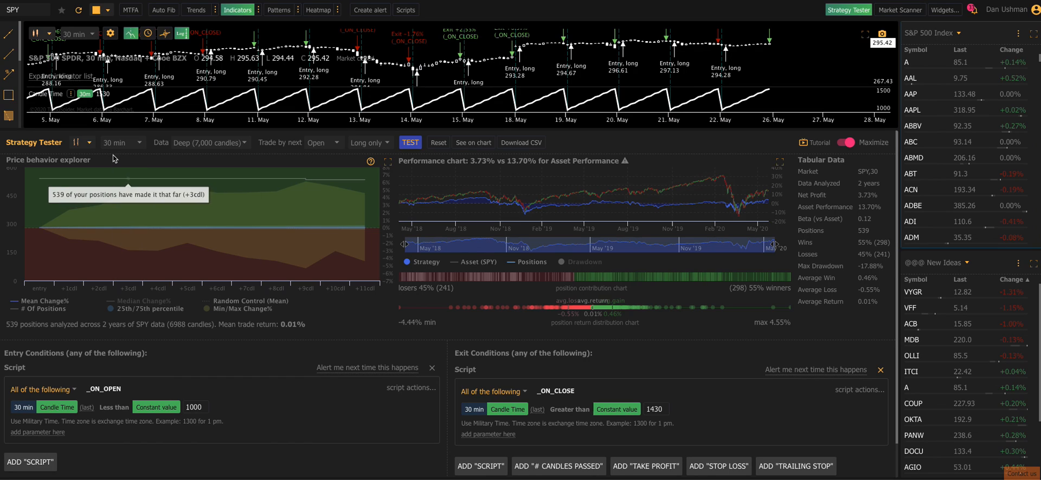
mouse_move(307, 334)
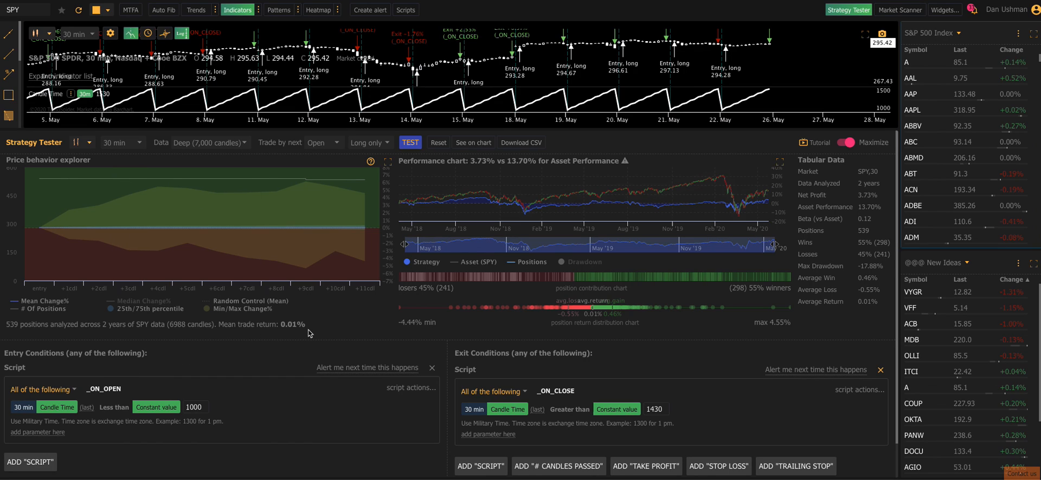
mouse_move(288, 334)
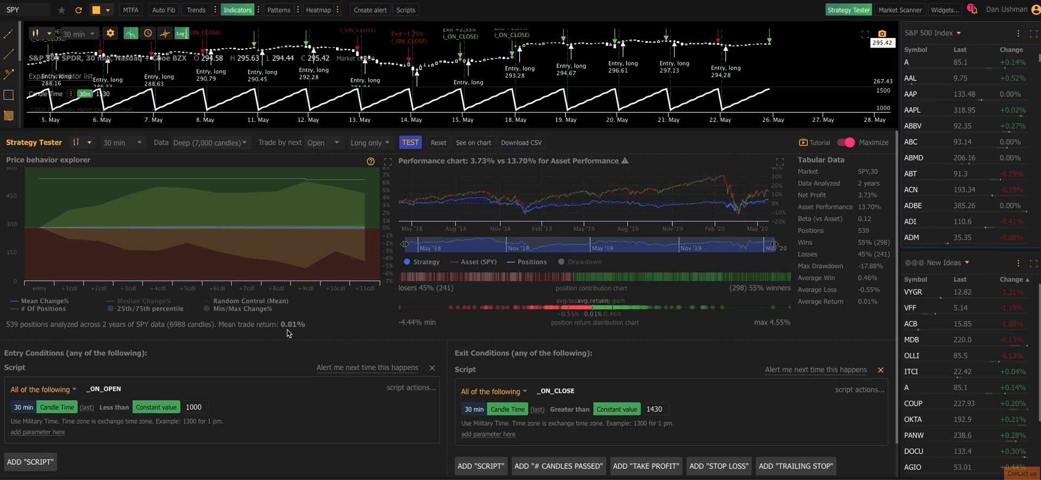
mouse_move(411, 324)
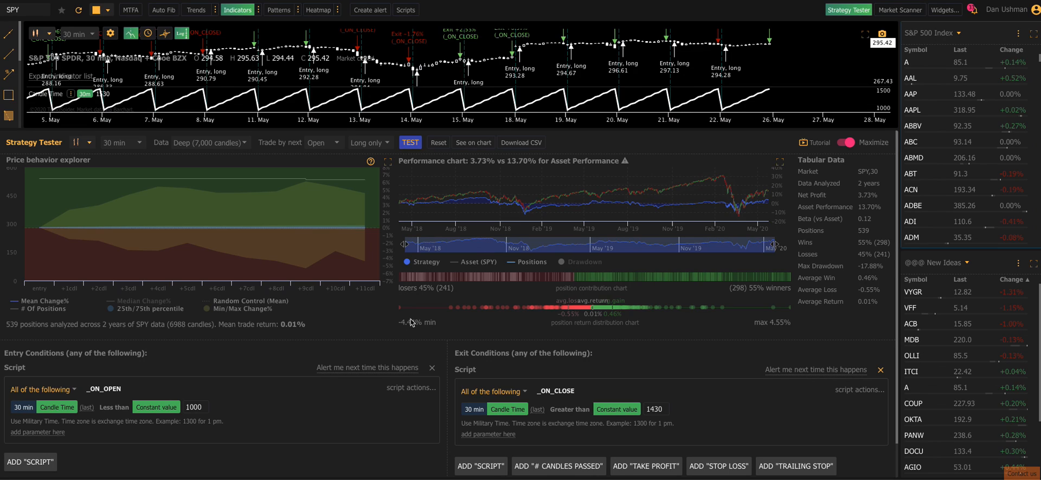
mouse_move(611, 300)
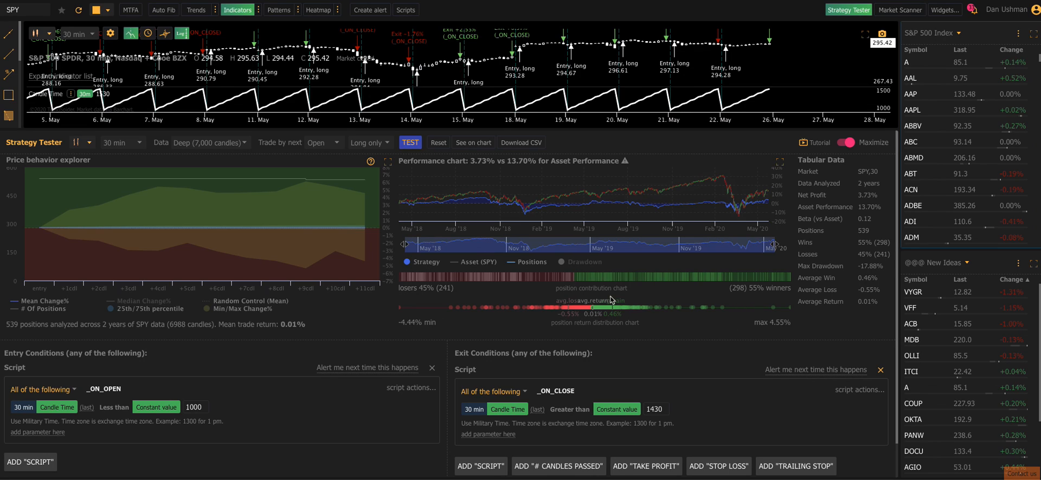
mouse_move(744, 310)
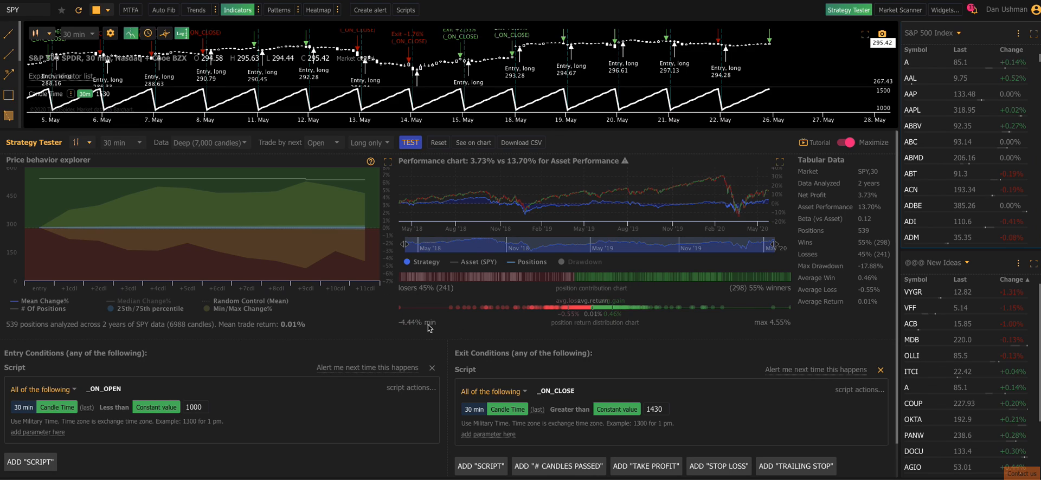
mouse_move(662, 339)
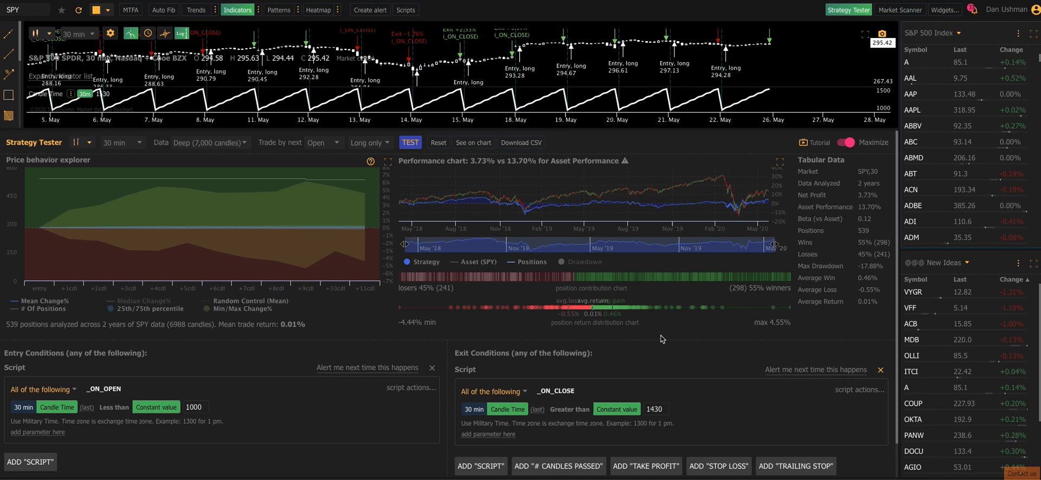
mouse_move(555, 337)
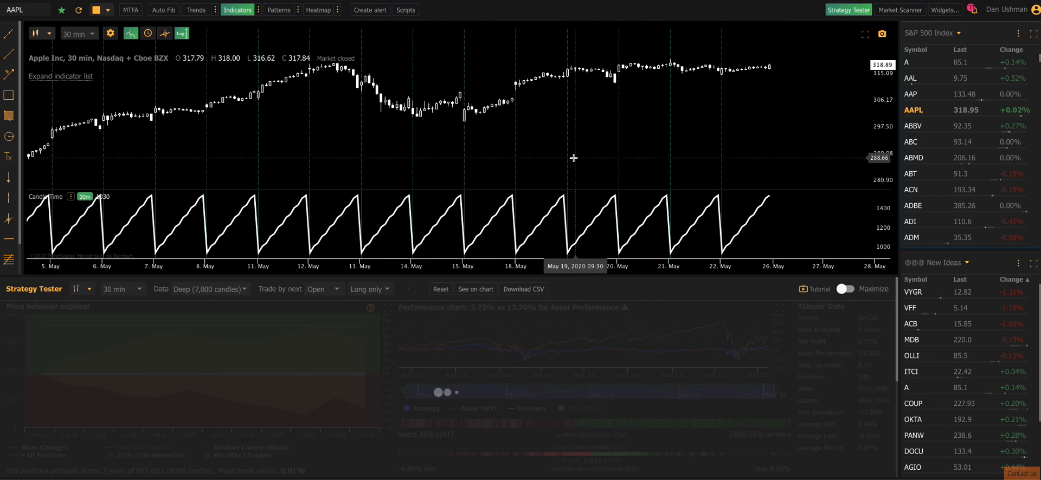
Get the AAPL backtest (3.41% vs 90.42%), then load ABC from the watchlist
click(410, 289)
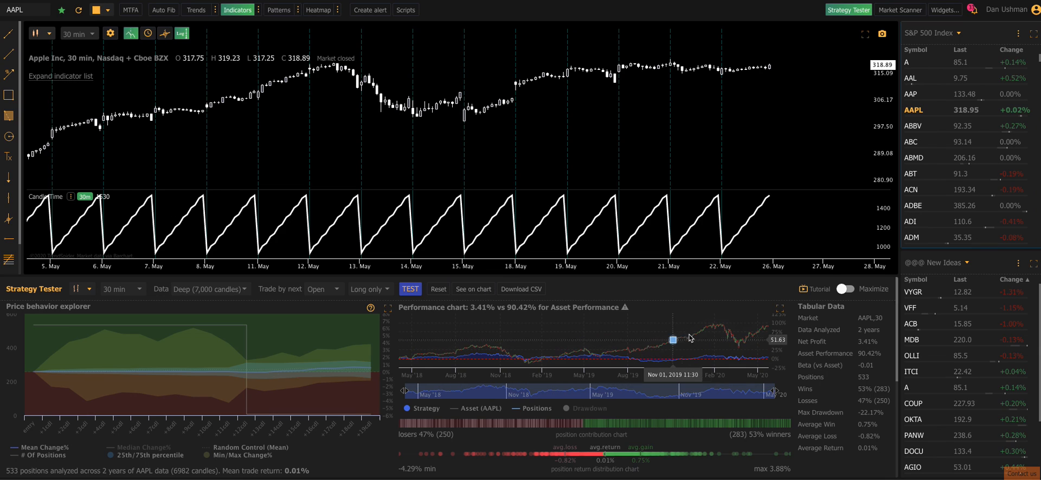
mouse_move(732, 360)
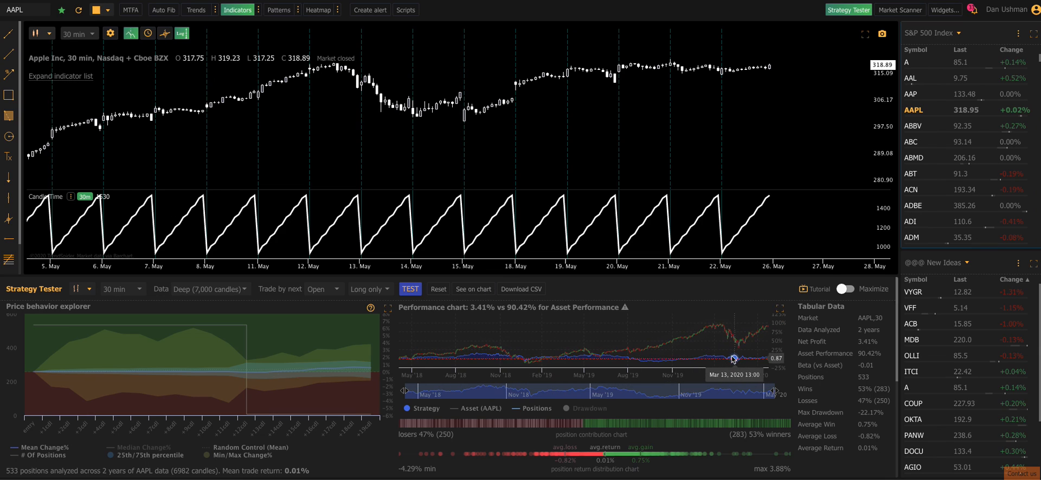
mouse_move(475, 317)
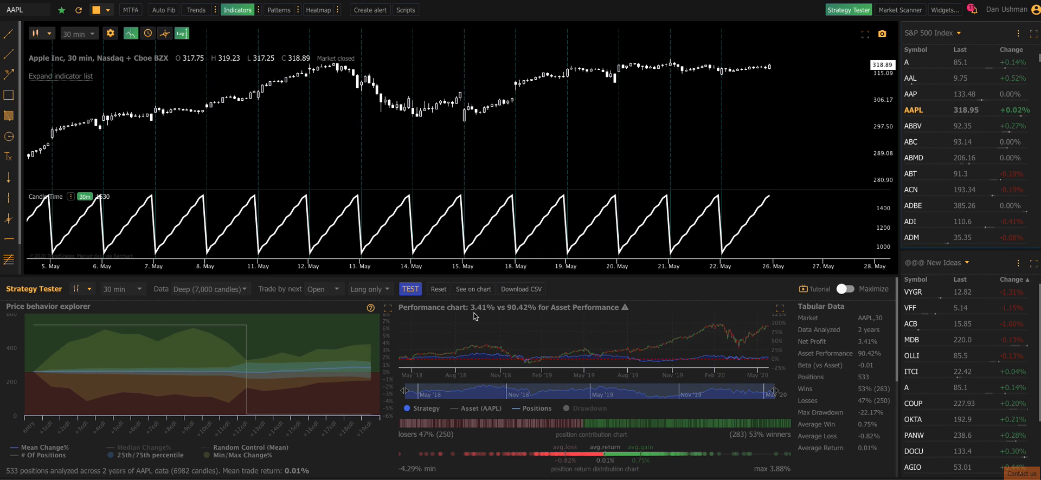
mouse_move(512, 317)
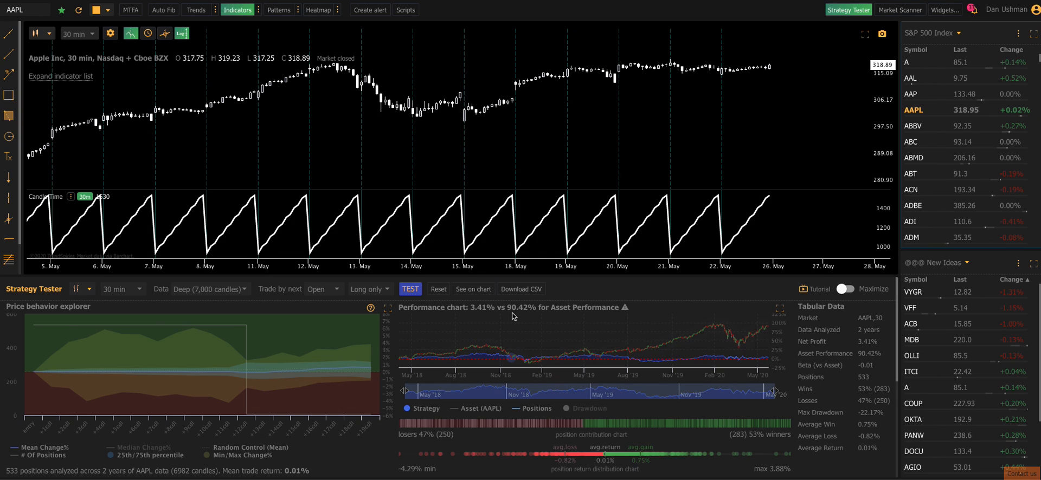
mouse_move(555, 315)
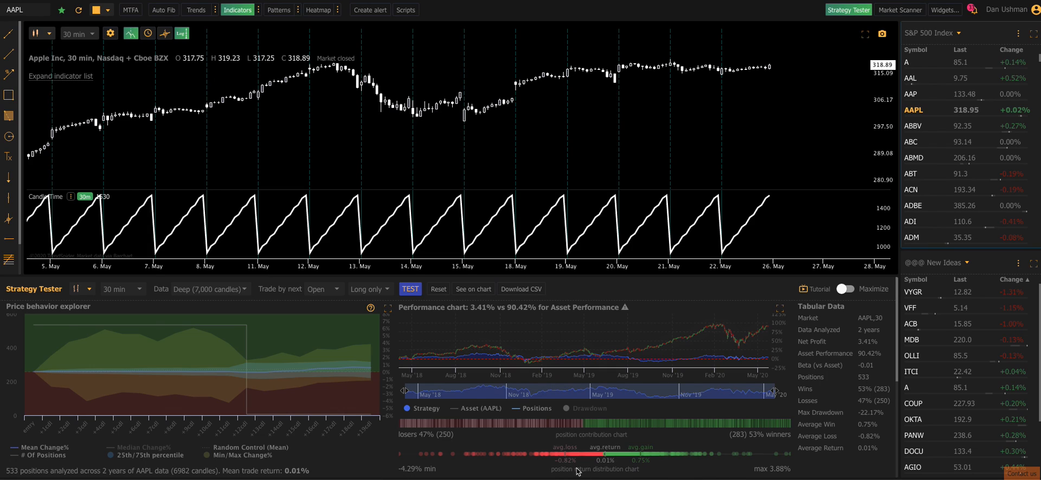
mouse_move(767, 470)
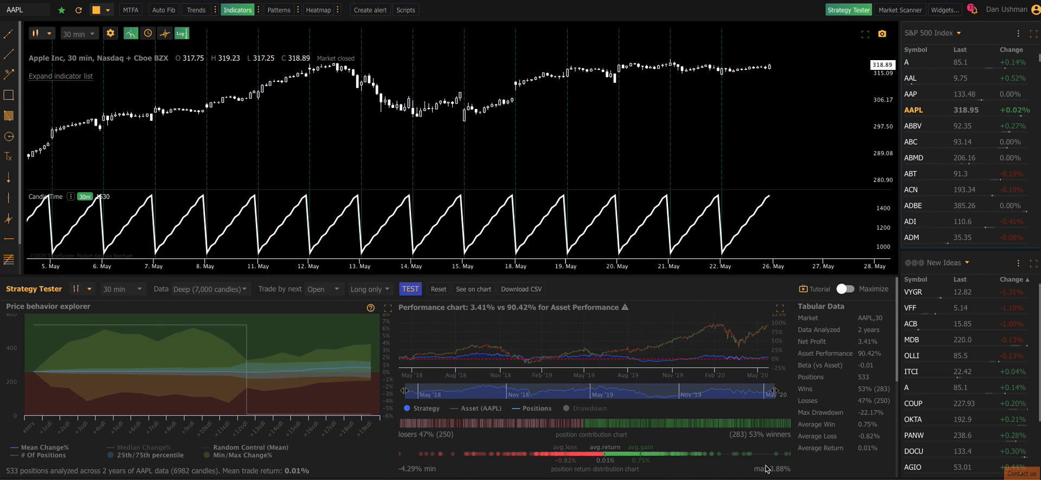
mouse_move(446, 458)
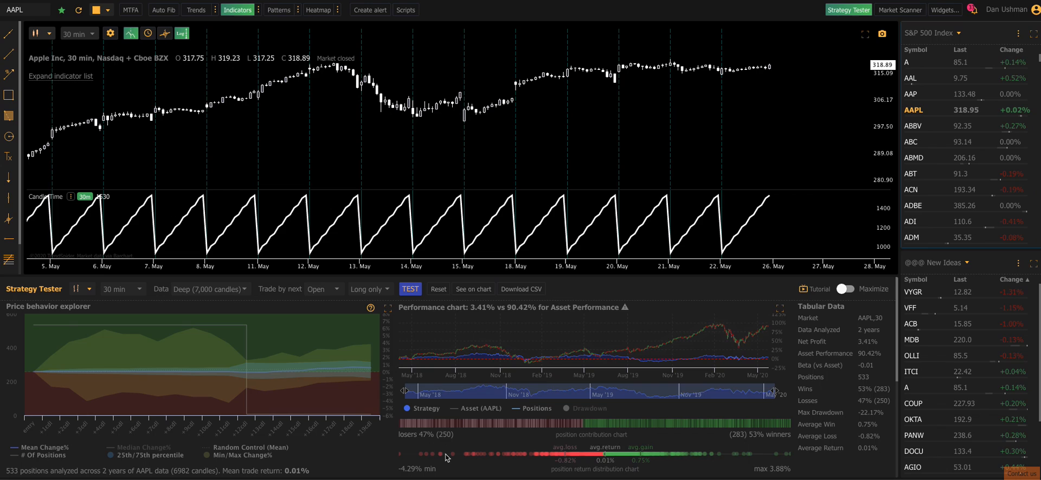
mouse_move(442, 464)
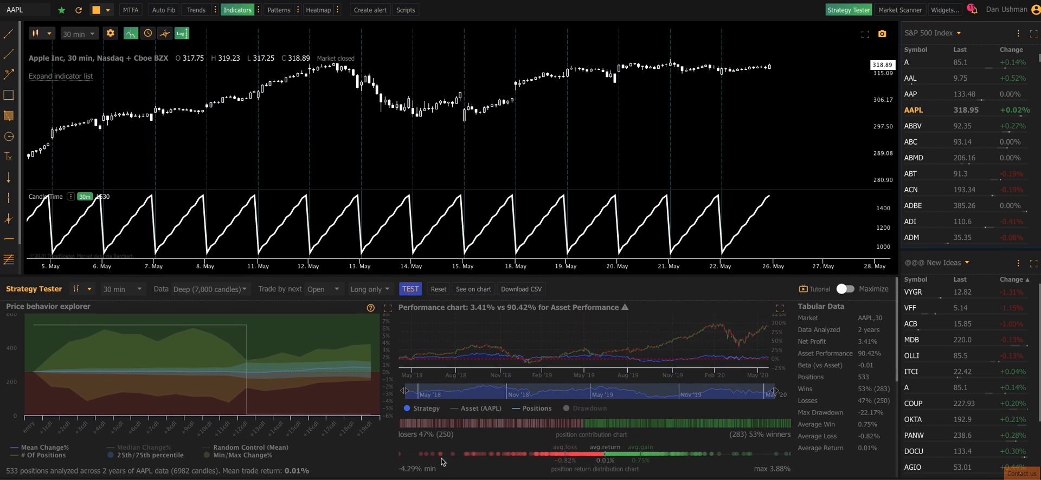
click(913, 141)
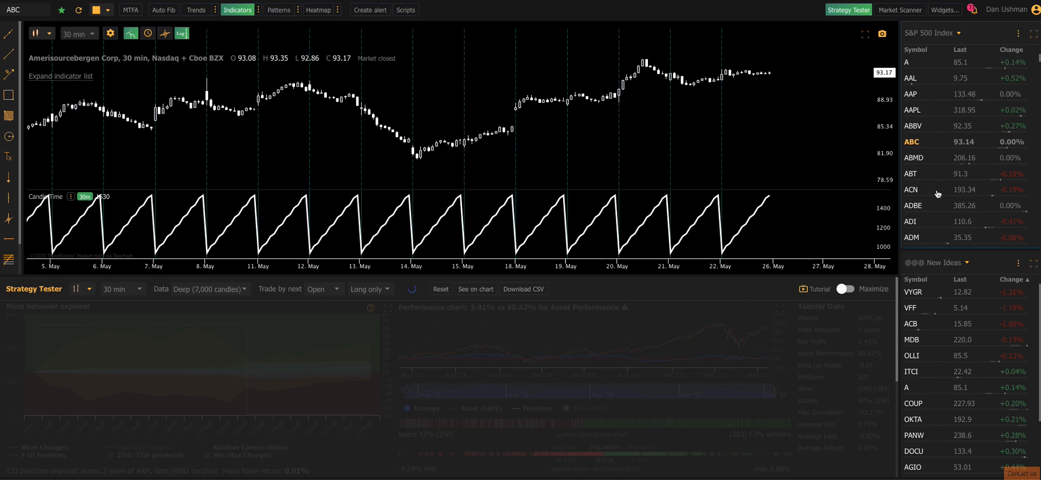
Backtest the strategy on ABC (-11.92% vs 12.78%) and plot its entries and exits
click(410, 288)
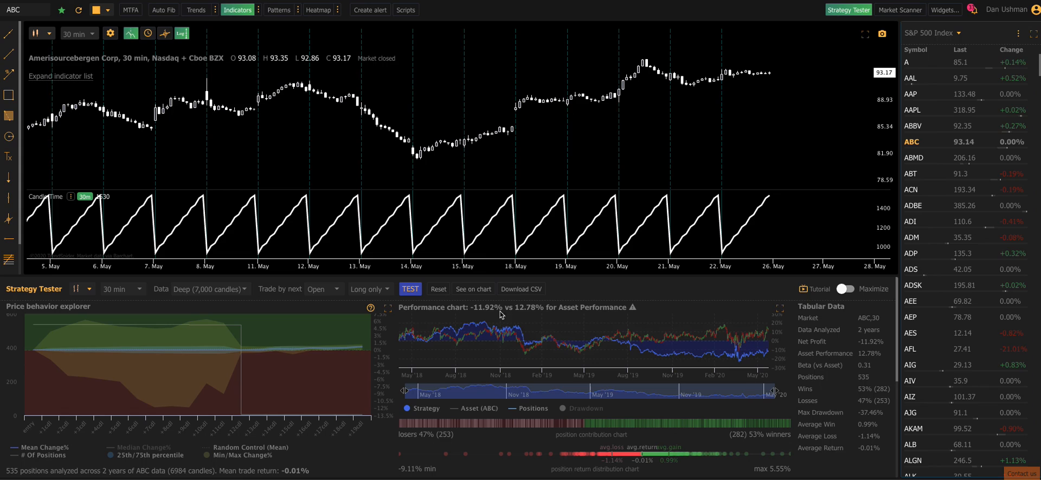
mouse_move(544, 338)
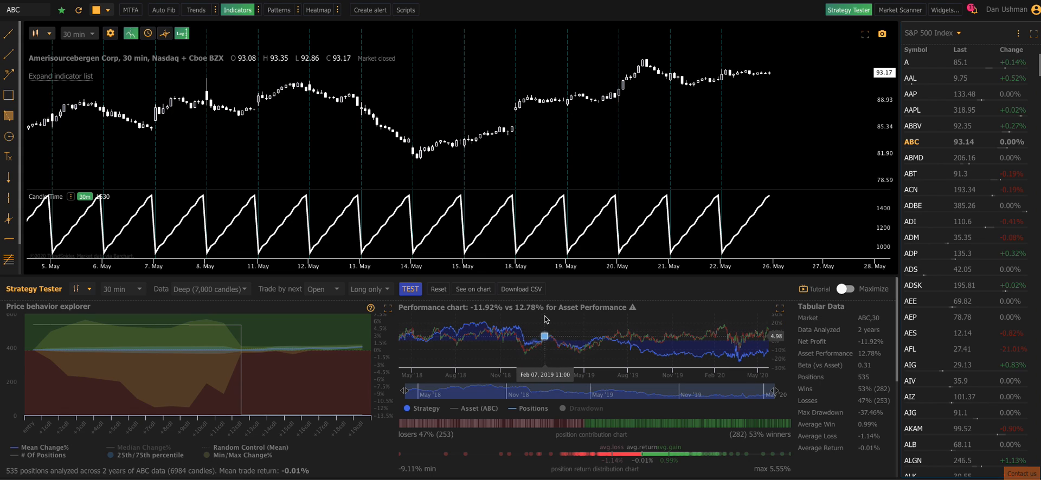
mouse_move(503, 317)
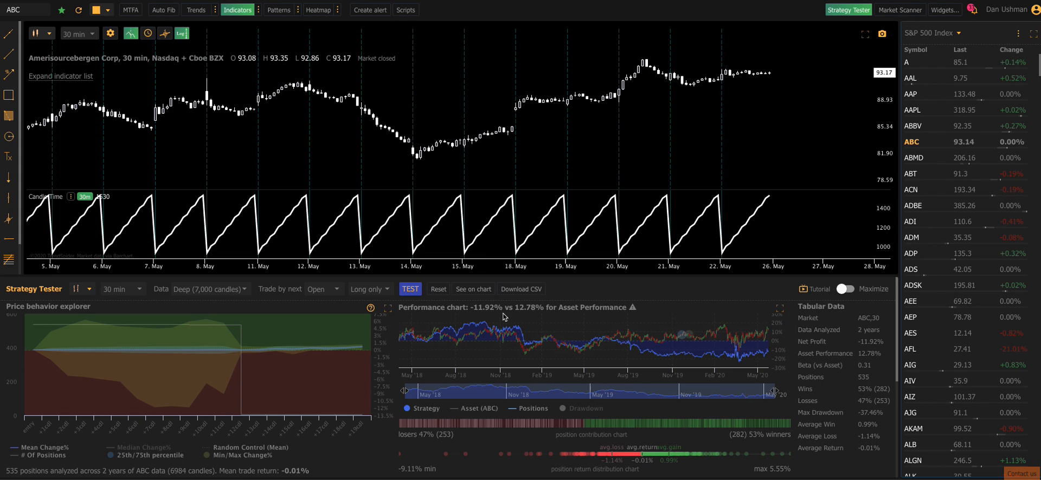
click(473, 289)
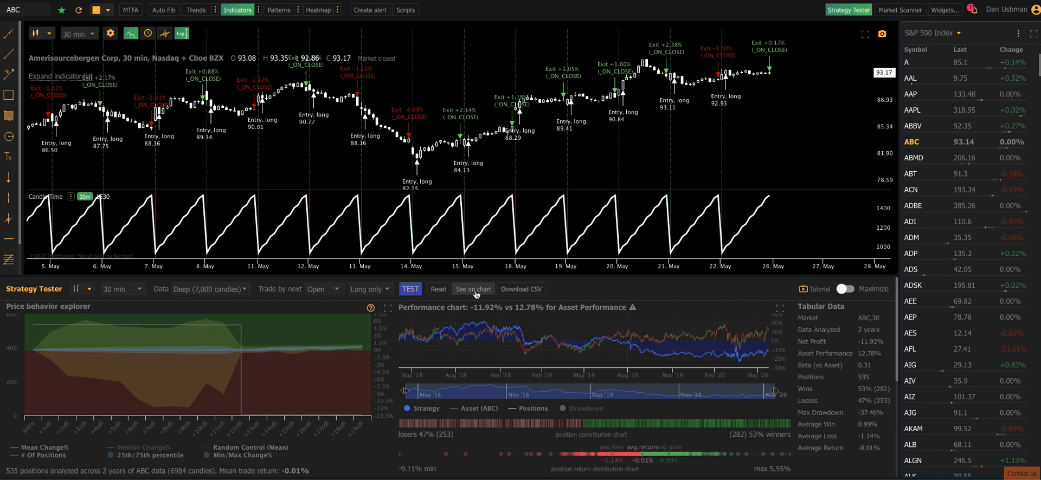
mouse_move(647, 93)
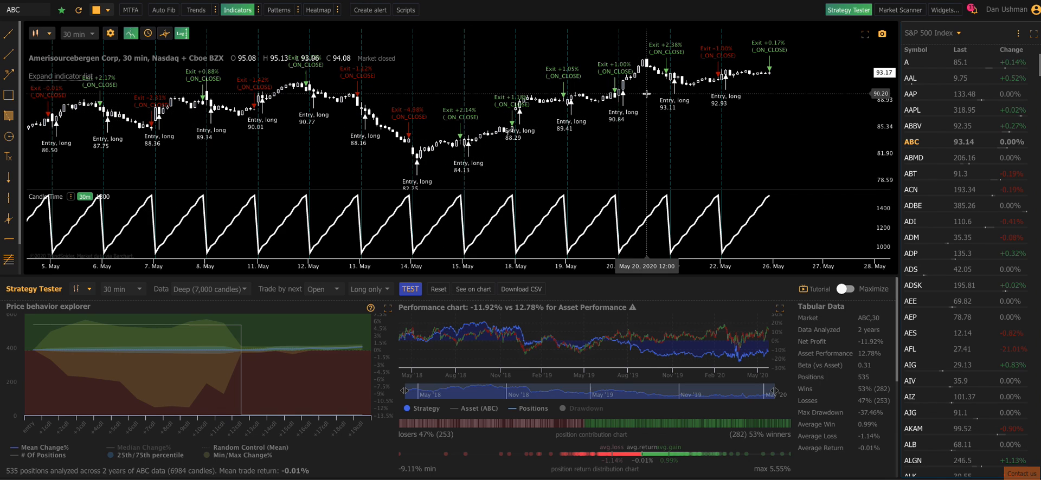
mouse_move(477, 470)
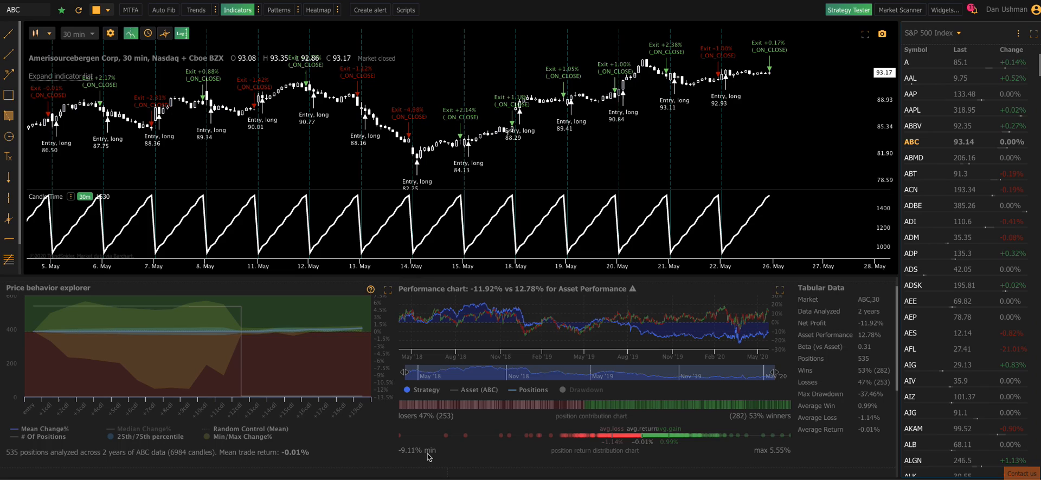
mouse_move(610, 466)
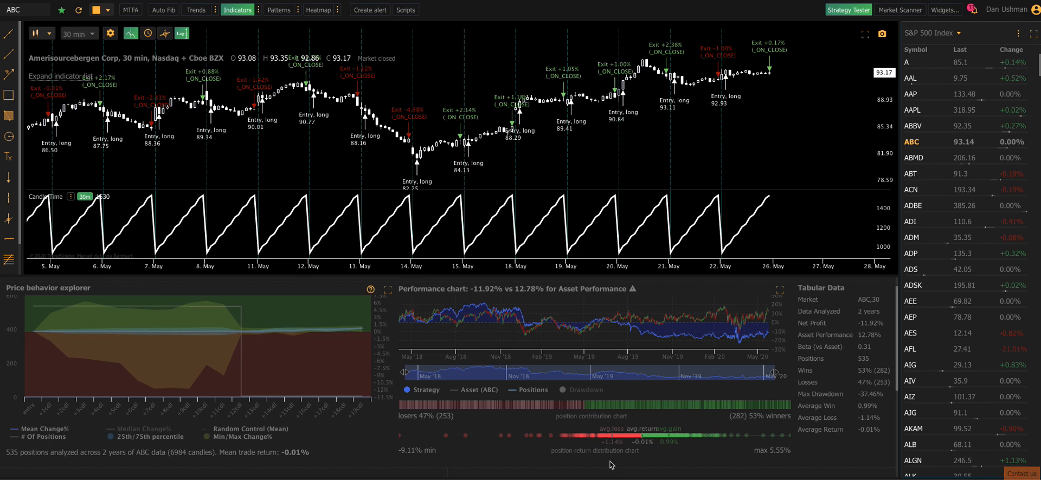
mouse_move(596, 464)
text(ZP)
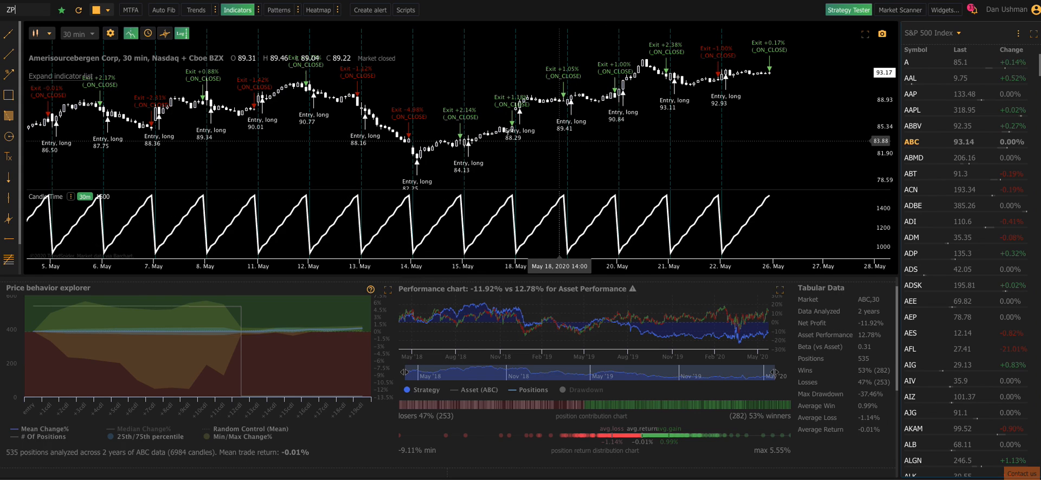
Return to SPY and bring up the saved templates for the entry condition
text(SPY)
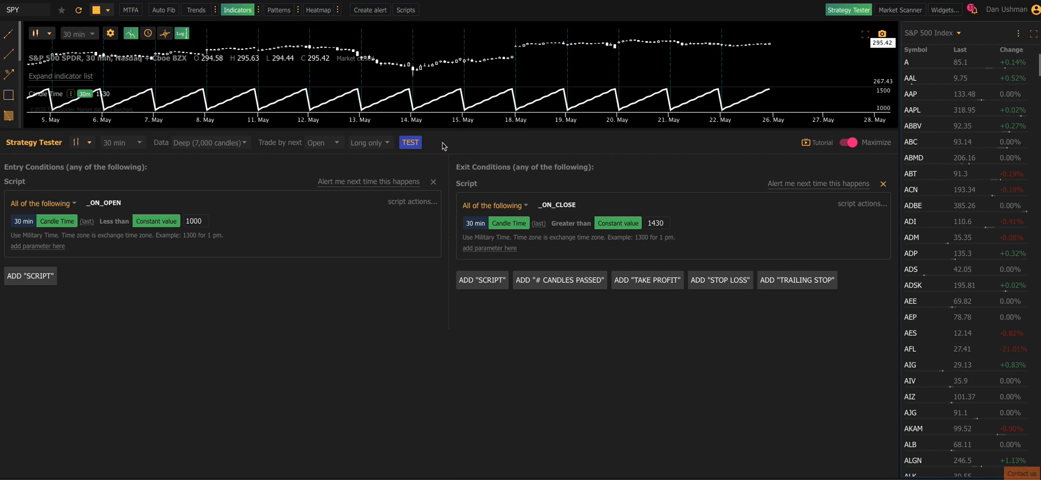
mouse_move(435, 230)
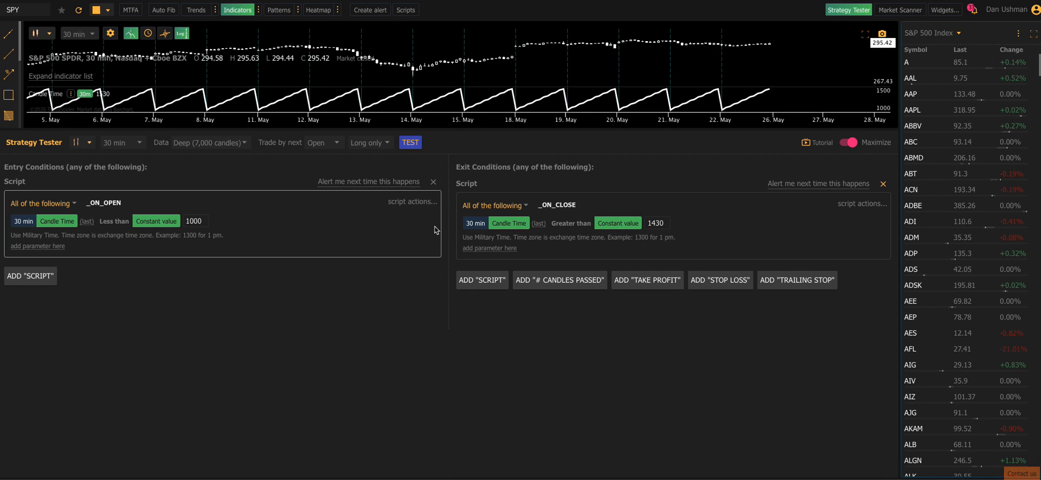
click(412, 202)
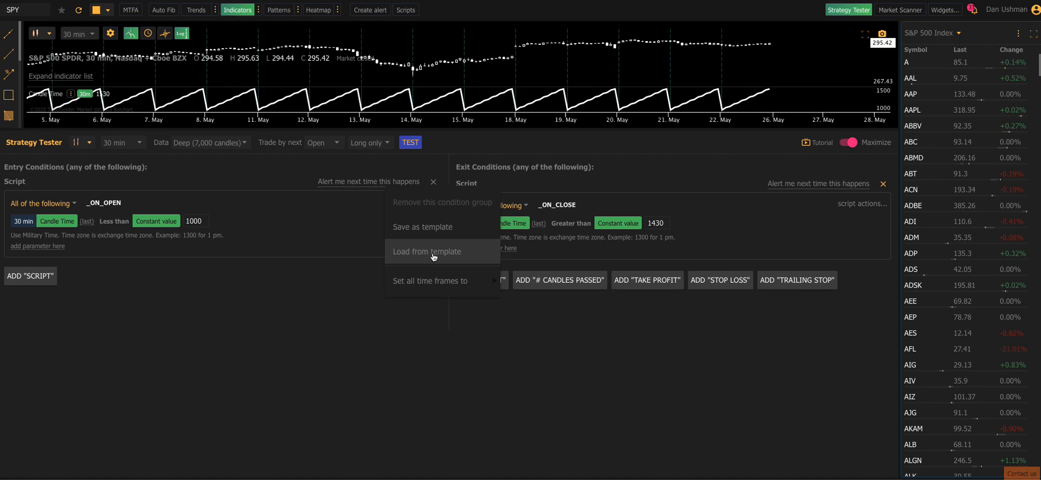
click(427, 251)
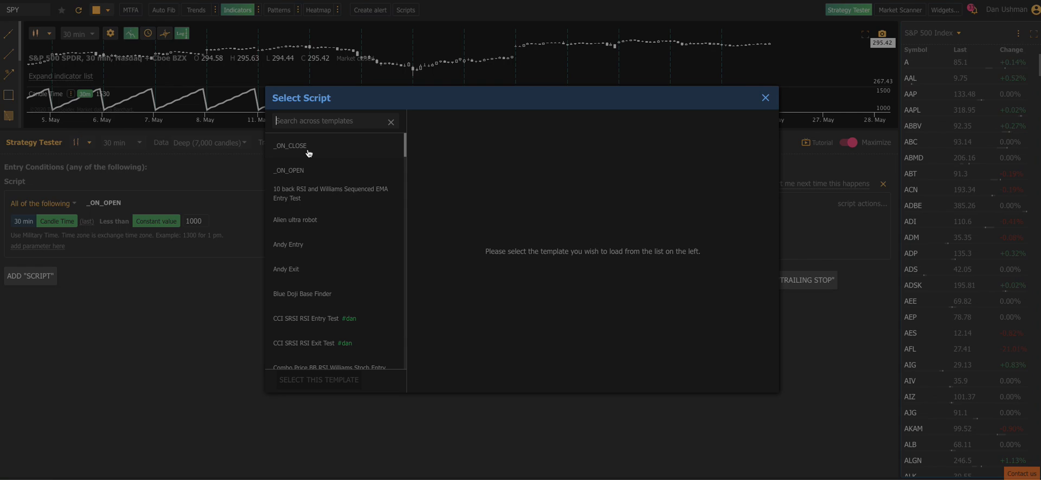
Set entry to _ON_CLOSE with Candle Time greater than 1430 and exit to _ON_OPEN (less than 1000)
click(291, 146)
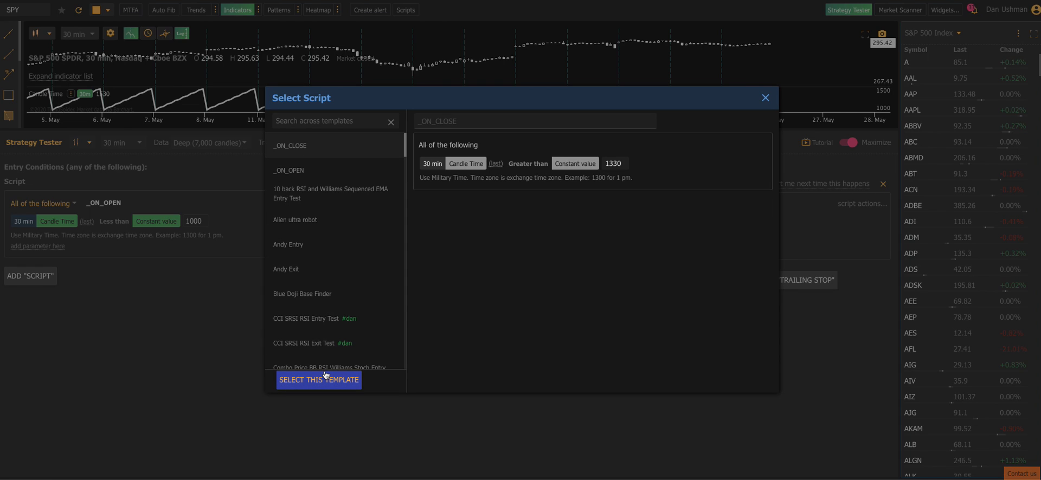
click(318, 381)
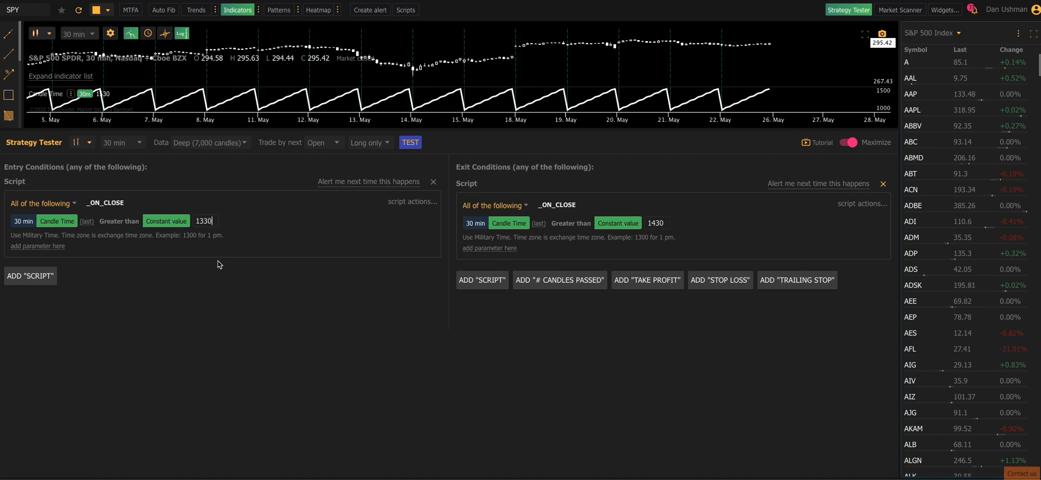
text(1430)
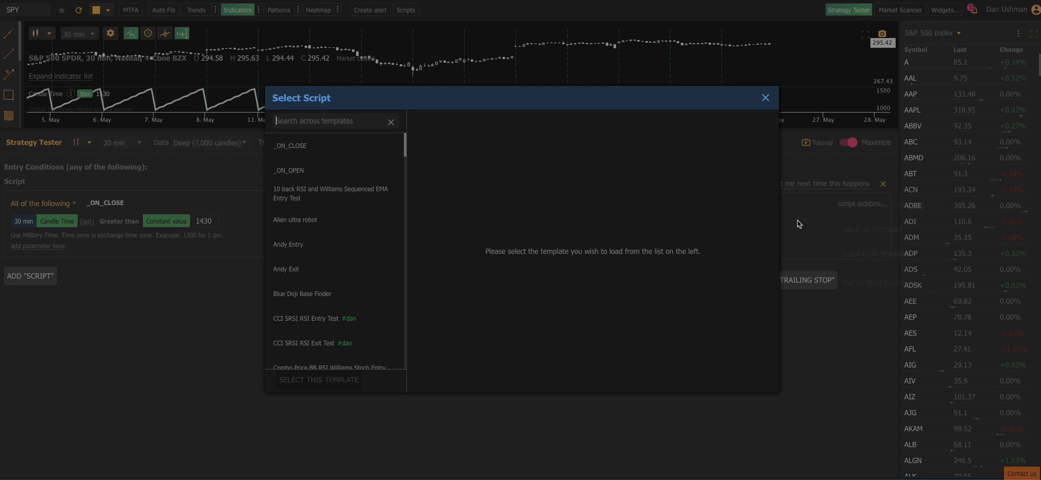
click(288, 170)
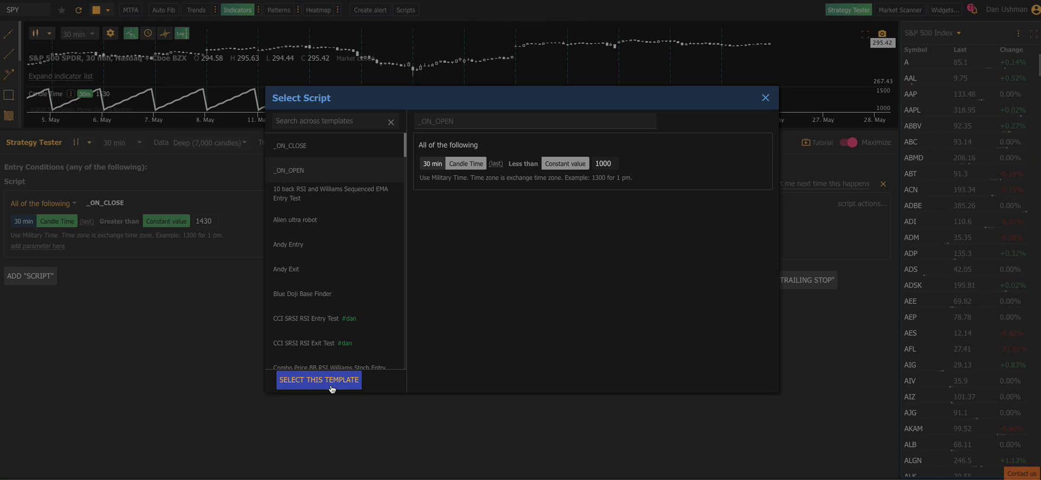
click(318, 380)
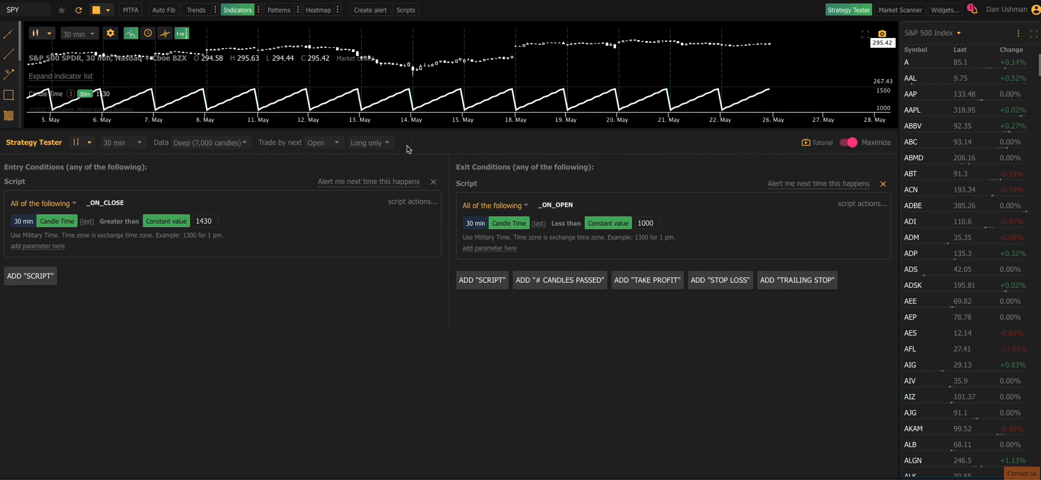
Backtest the swapped SPY strategy, returning 8.77% net profit versus 13.70% over 540 positions
click(410, 144)
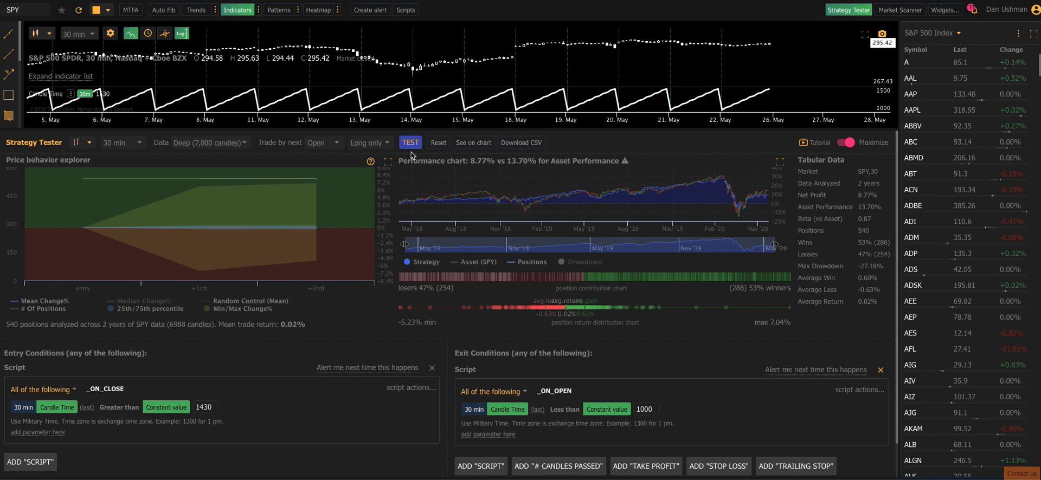
mouse_move(464, 138)
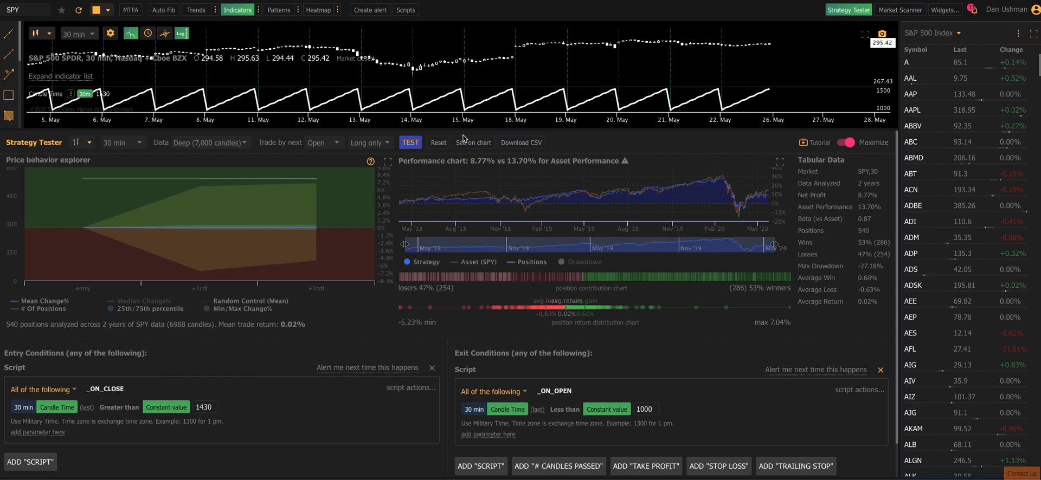
mouse_move(877, 151)
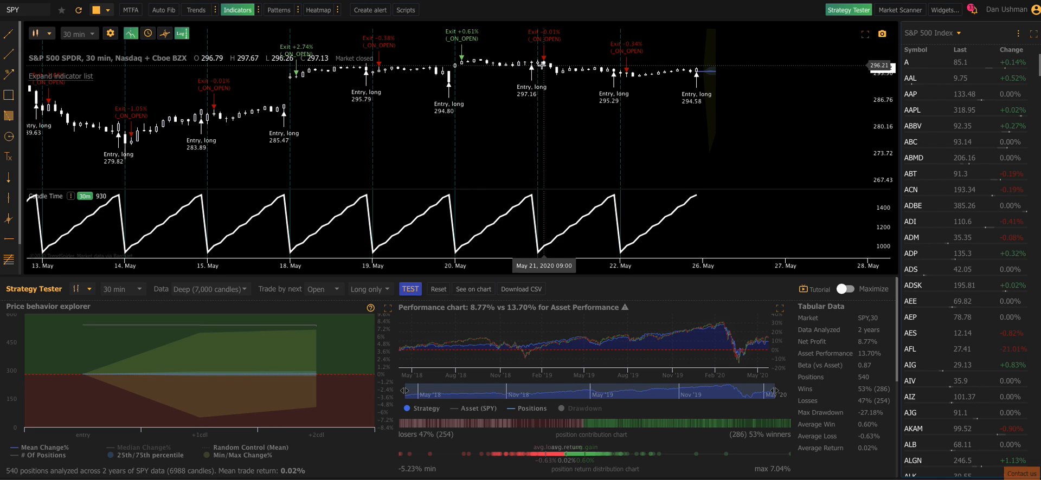
mouse_move(541, 69)
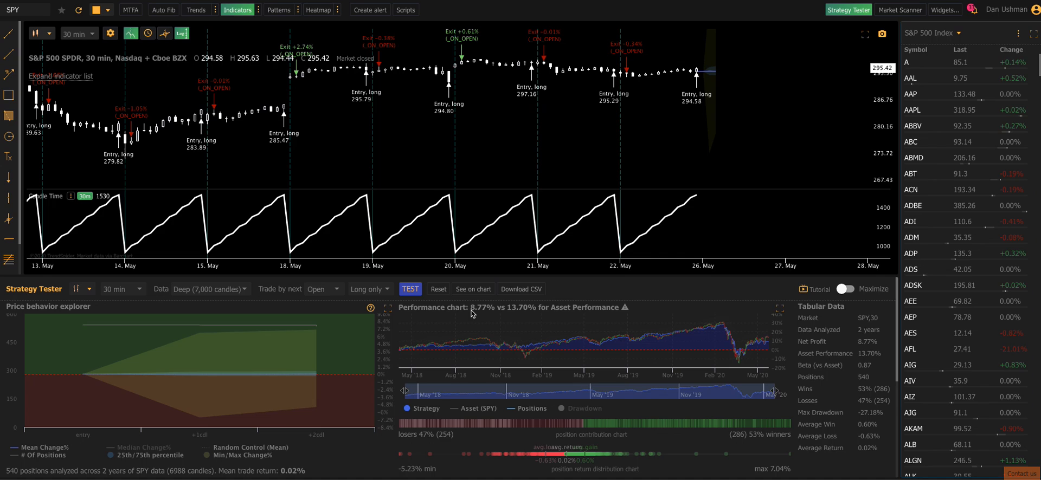
mouse_move(694, 330)
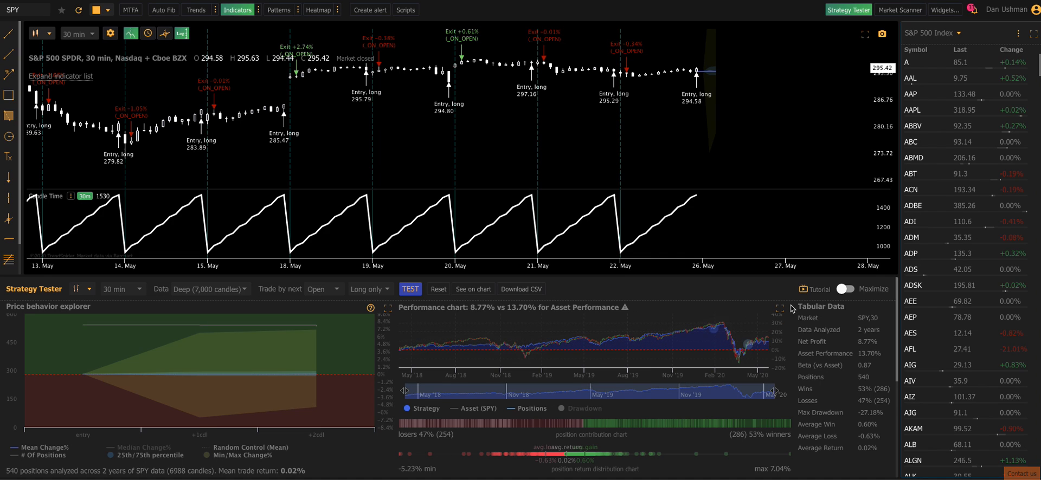
click(781, 307)
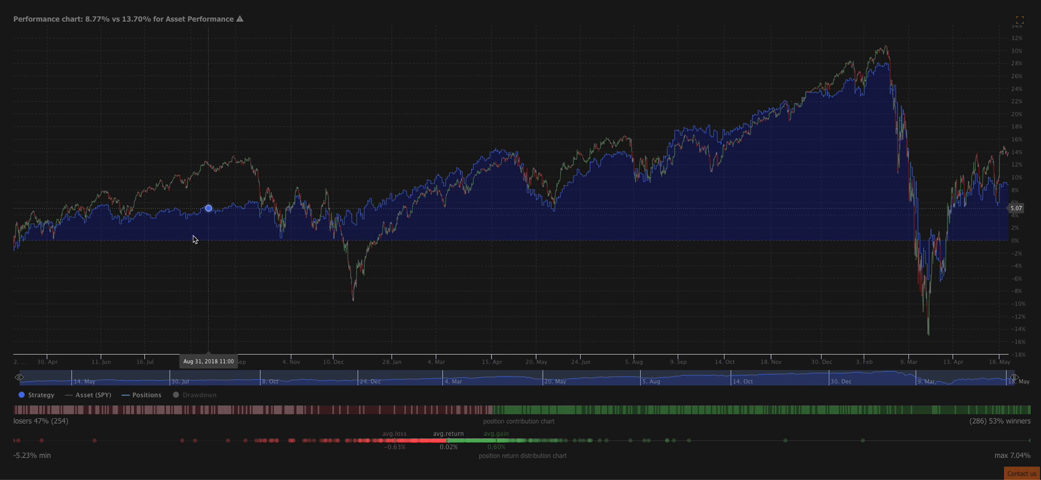
mouse_move(388, 207)
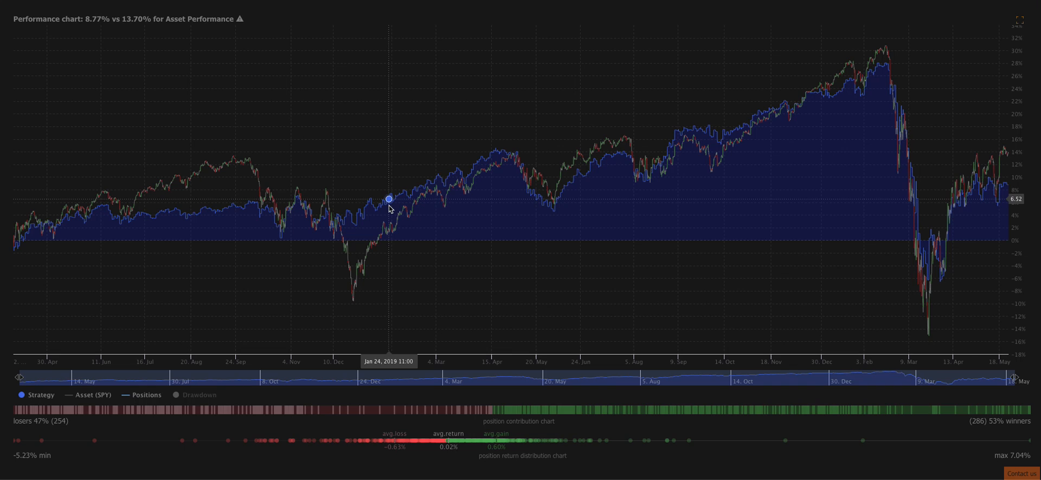
mouse_move(477, 166)
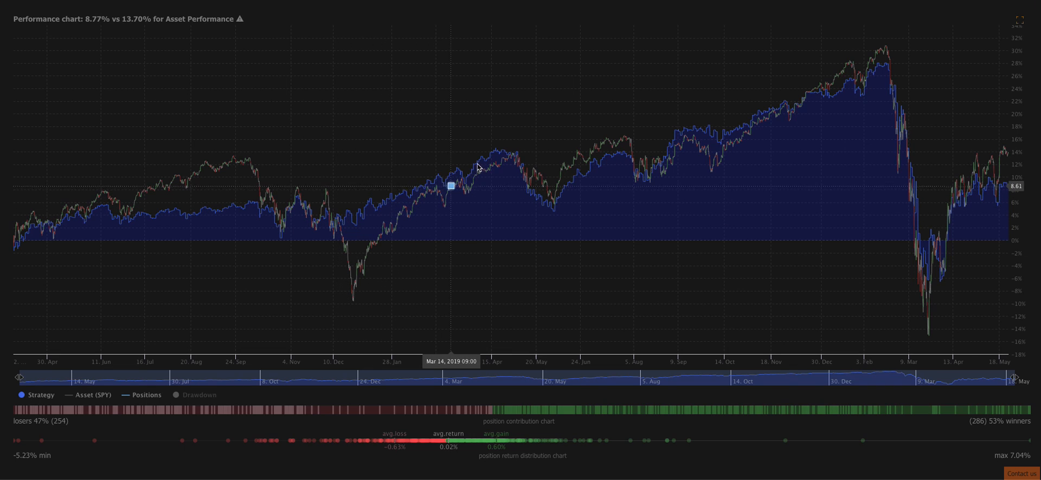
mouse_move(192, 233)
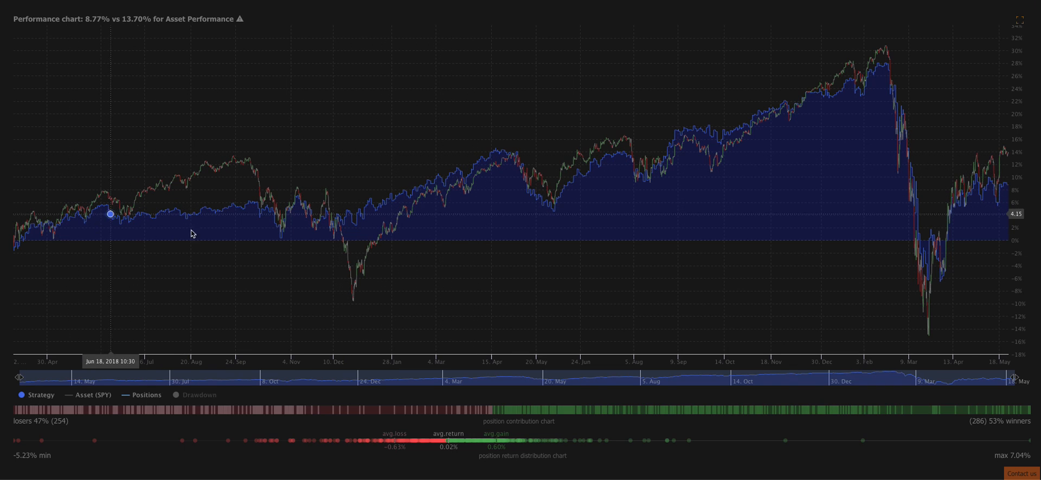
mouse_move(506, 153)
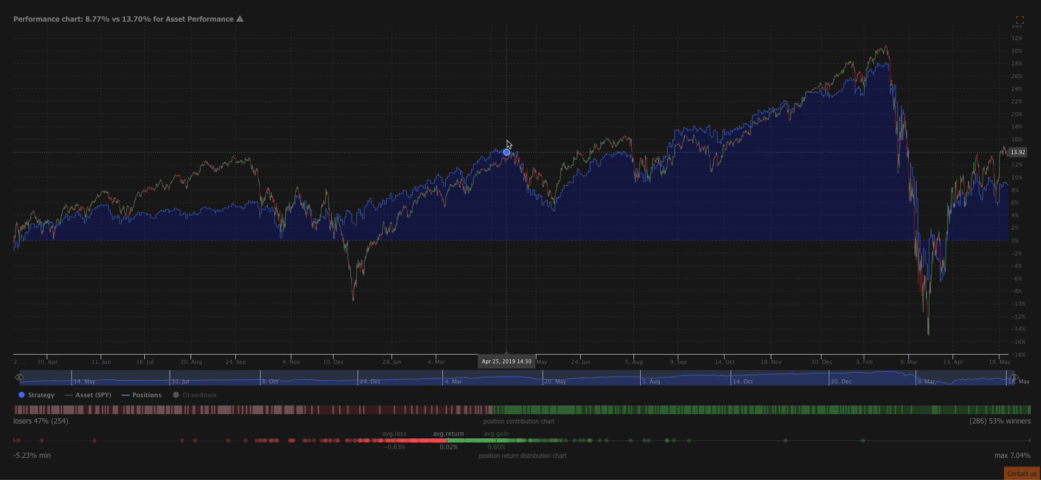
mouse_move(741, 121)
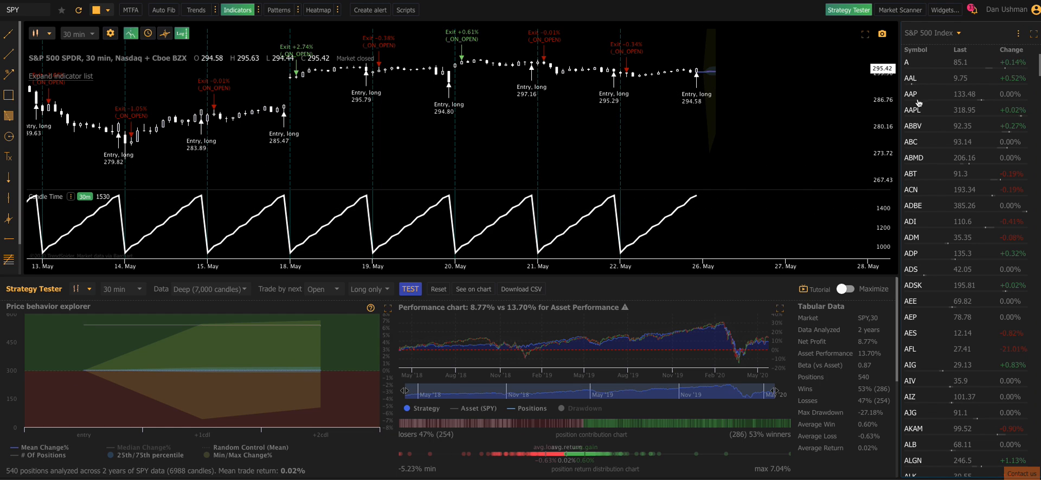
Switch the chart and backtest to ABC from the S&P 500 watchlist (26.57% vs 12.78%)
click(912, 141)
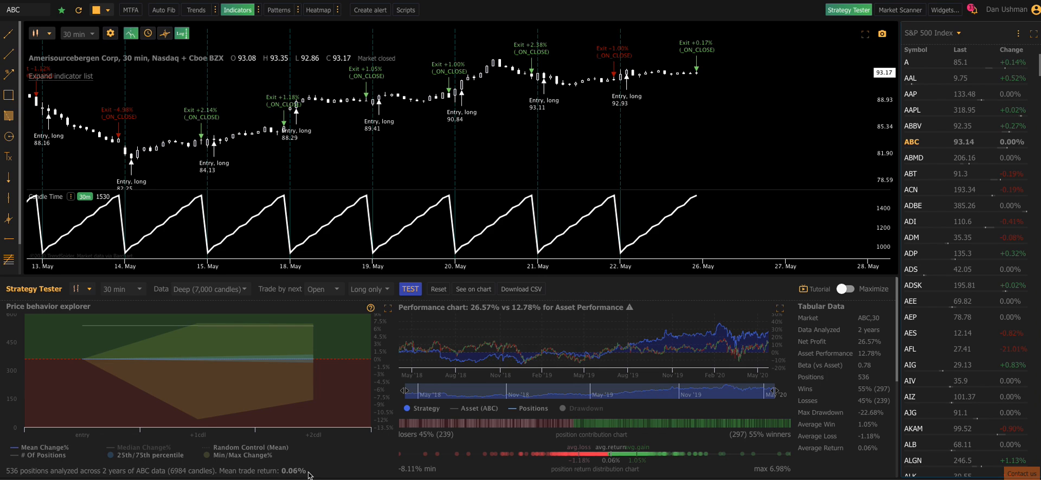
mouse_move(504, 331)
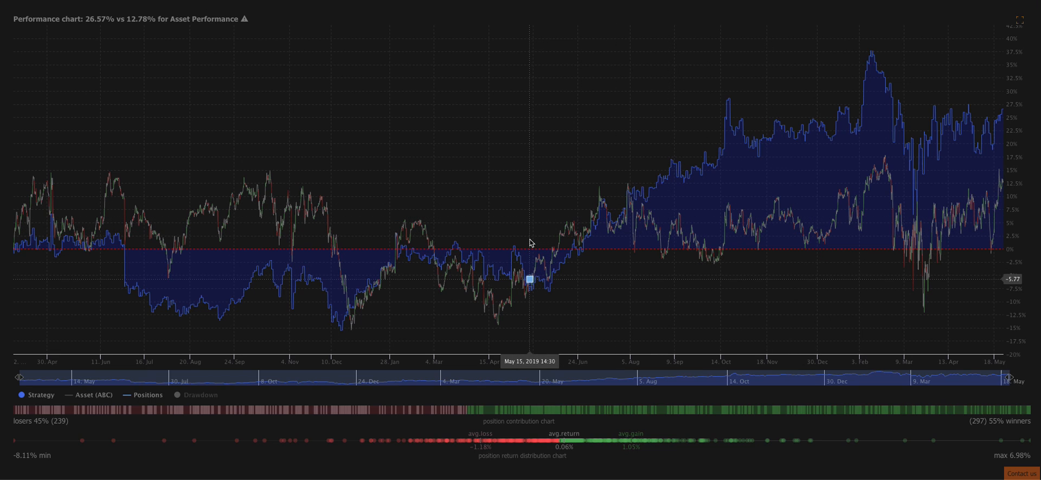
mouse_move(684, 241)
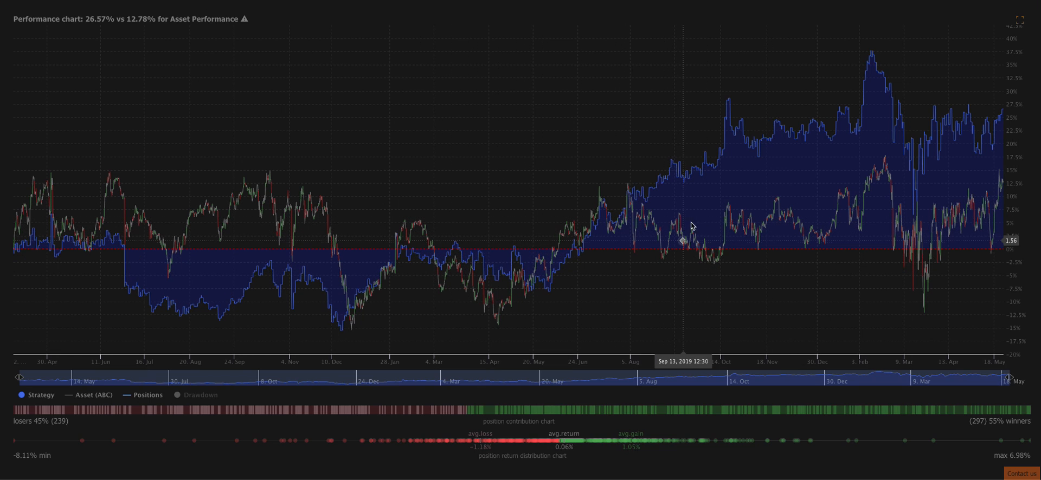
mouse_move(873, 113)
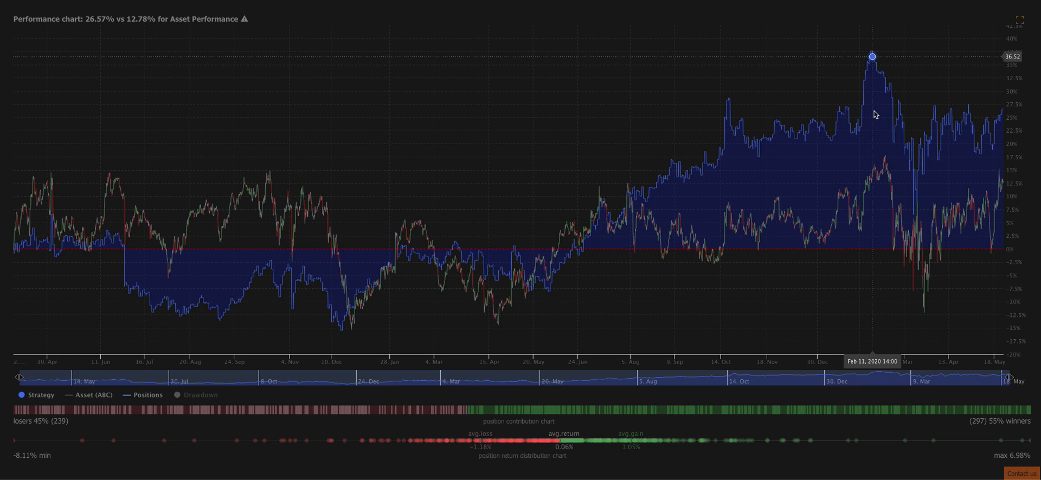
mouse_move(928, 276)
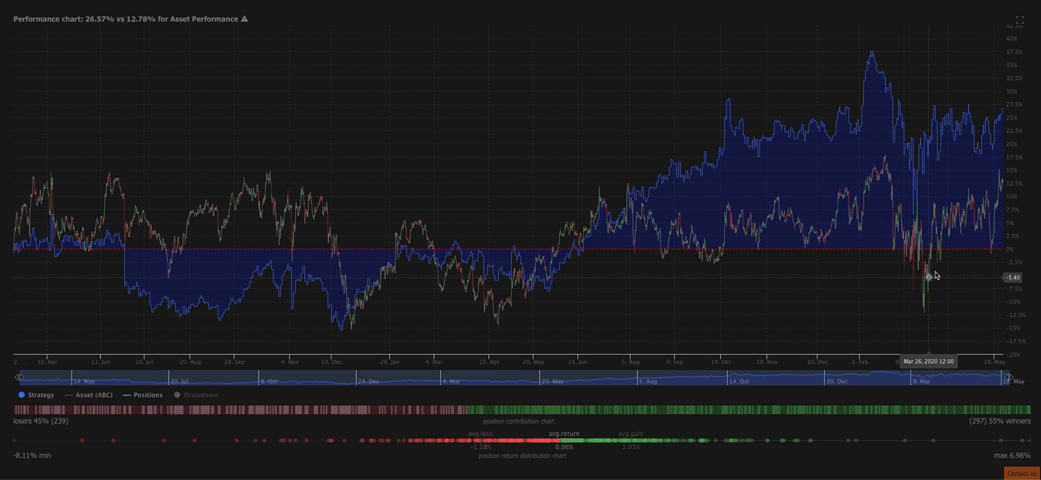
mouse_move(780, 221)
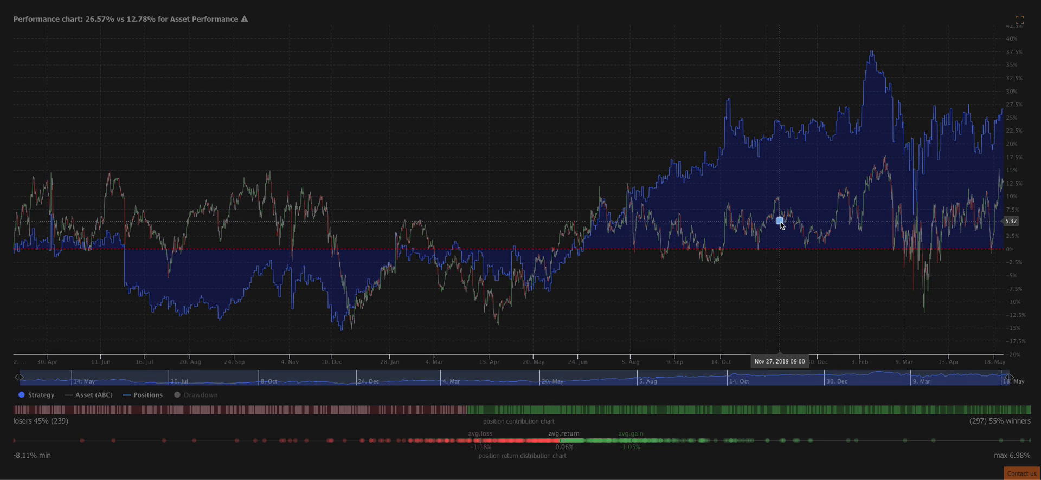
mouse_move(527, 35)
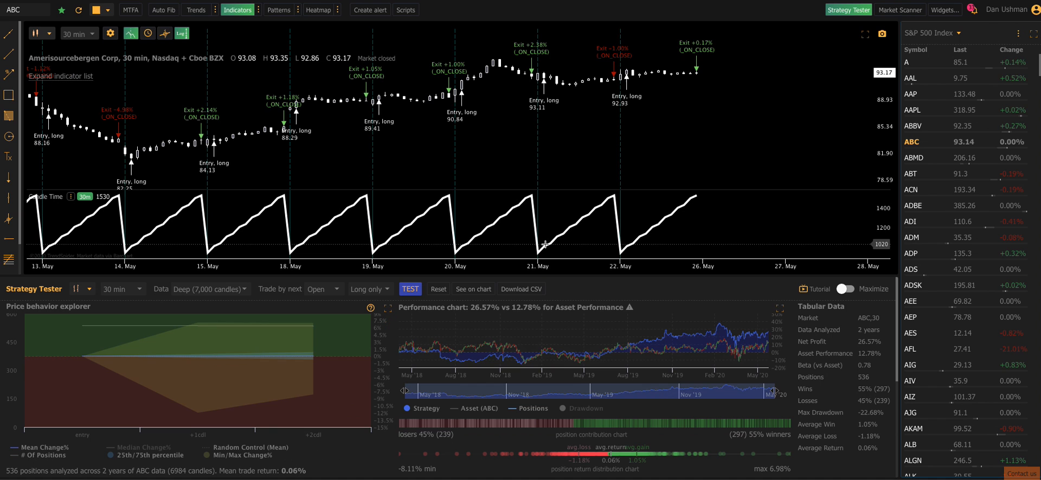
Rerun the backtest on ABT and plot its trades on the chart (18.52% vs 55.98%)
click(912, 174)
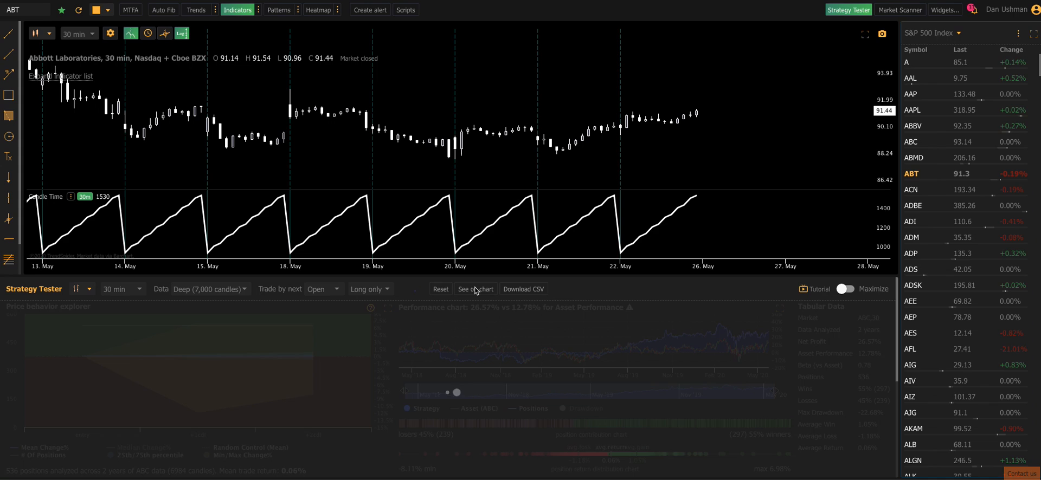
click(410, 288)
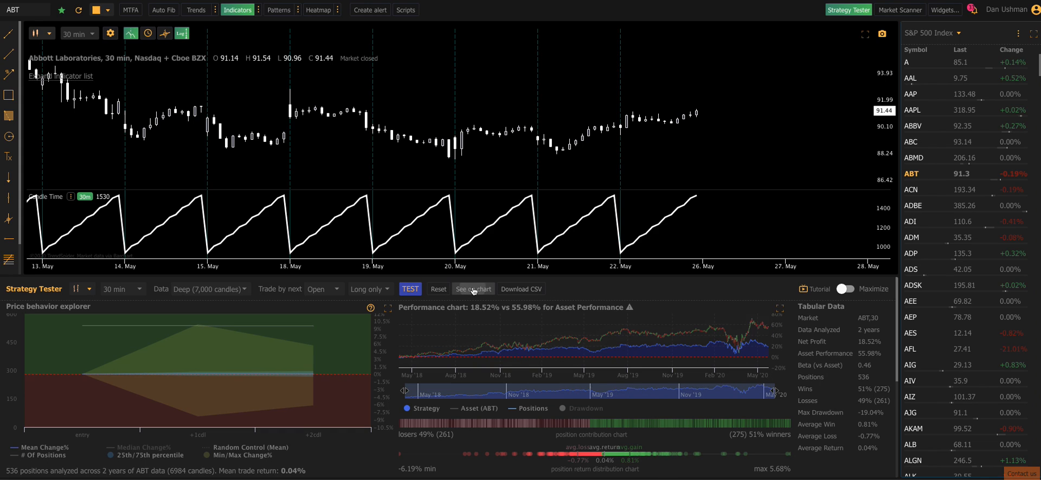
click(472, 288)
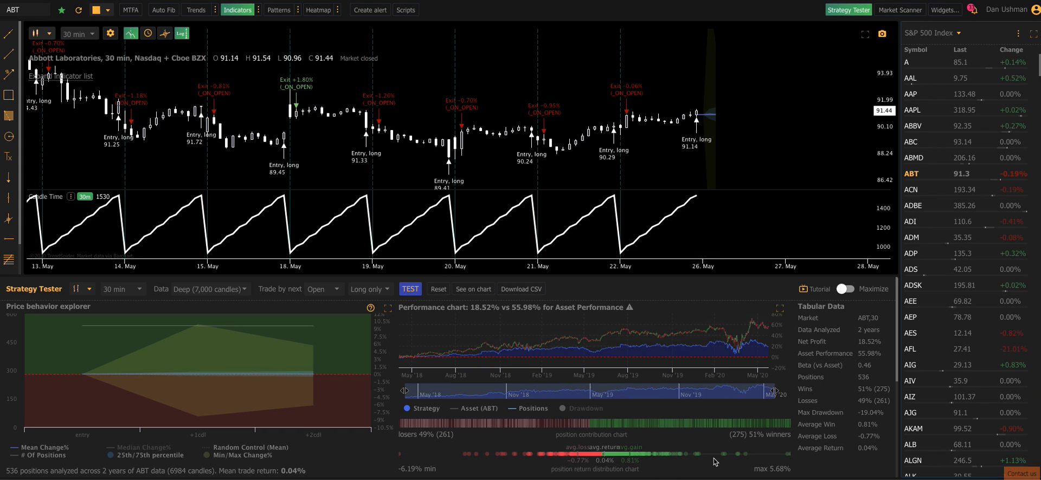
mouse_move(487, 313)
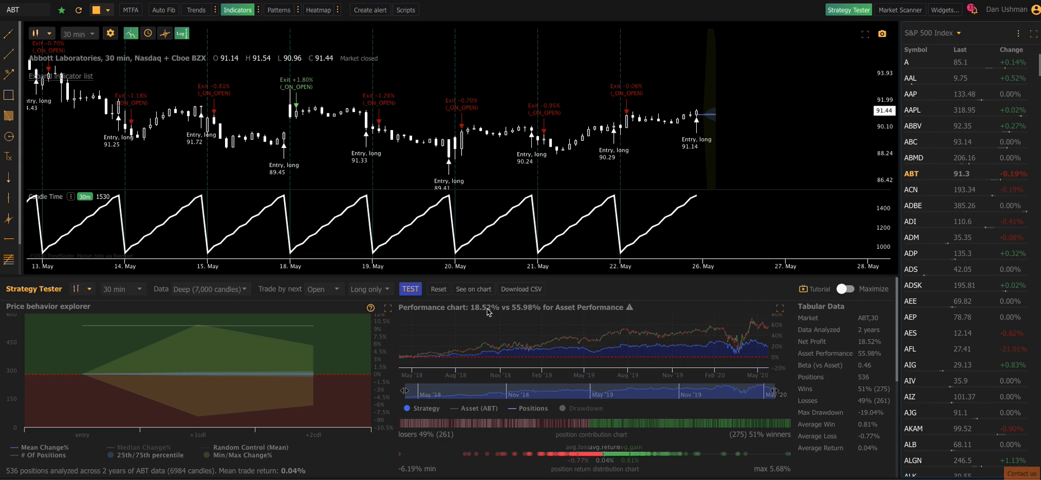
mouse_move(479, 351)
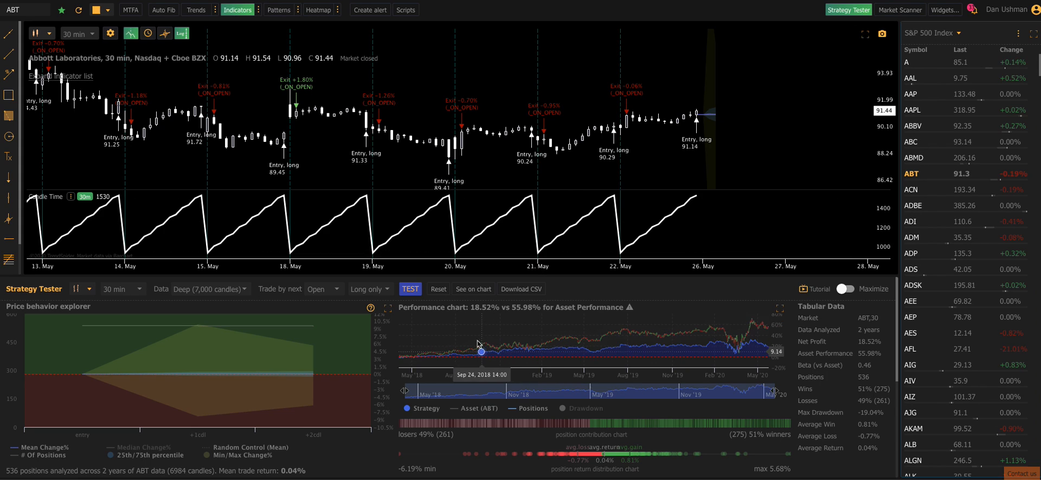
mouse_move(528, 313)
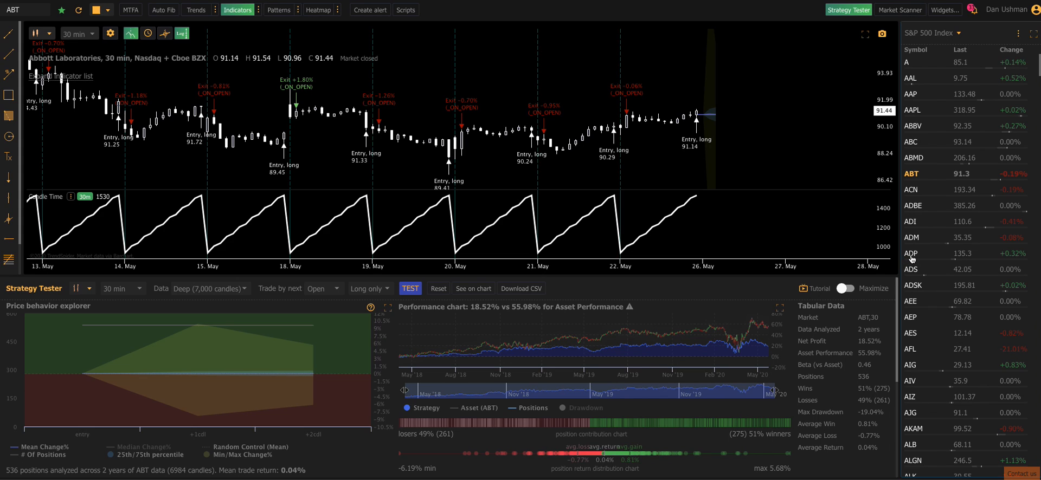
Switch the chart and backtest to ADP from the watchlist (3.69% vs 18.92%)
click(911, 254)
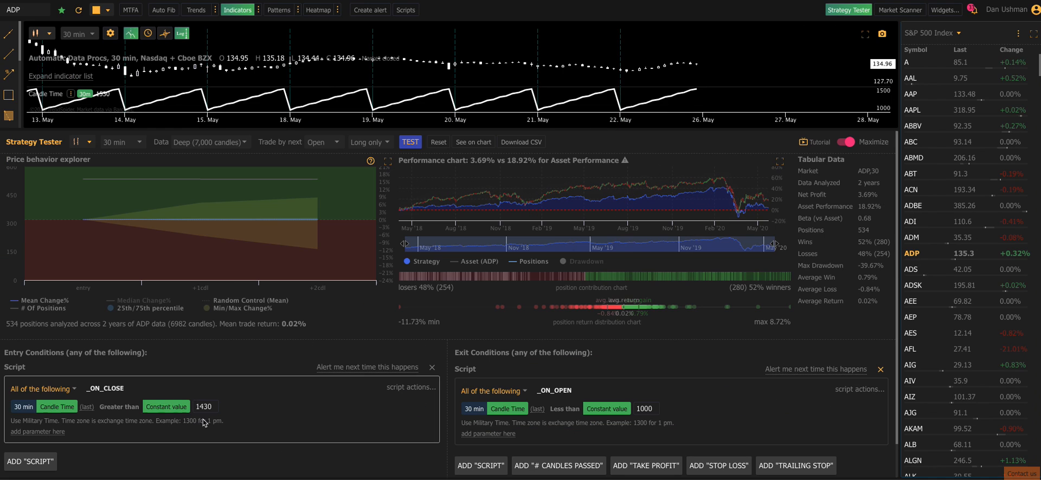
mouse_move(838, 156)
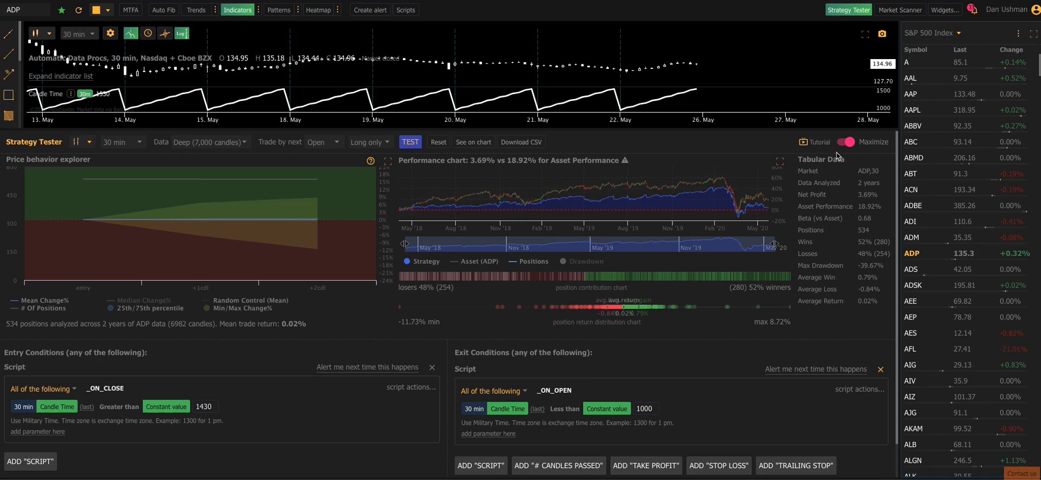